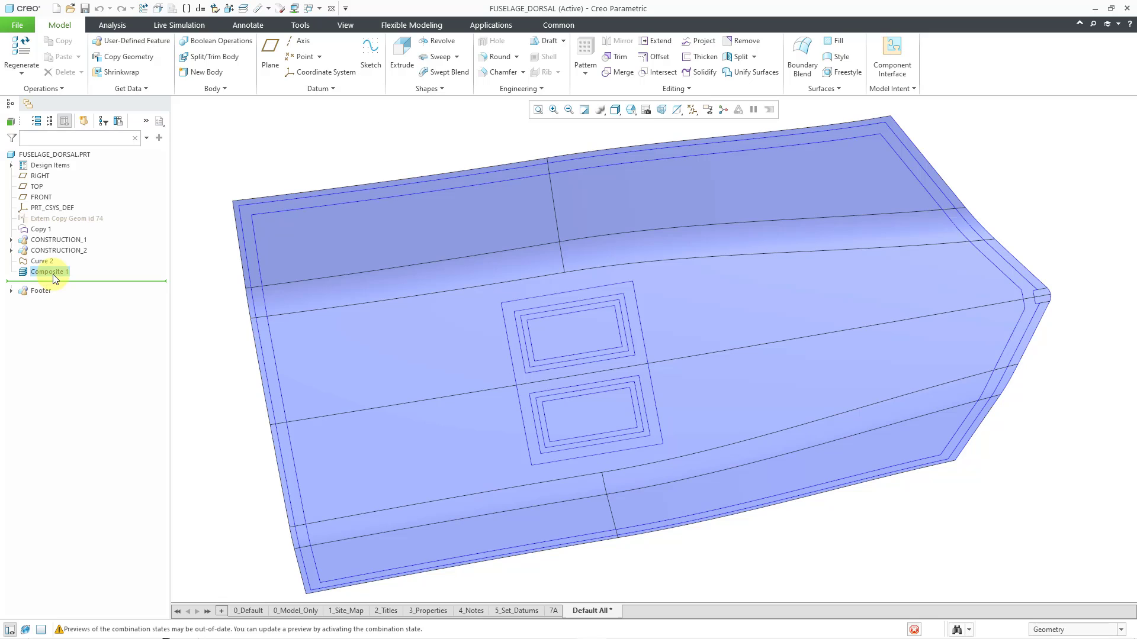
- Select Composite 1 in the model tree and reopen it with Edit Definition
{"action": "left_click", "coordinate": [49, 271]}
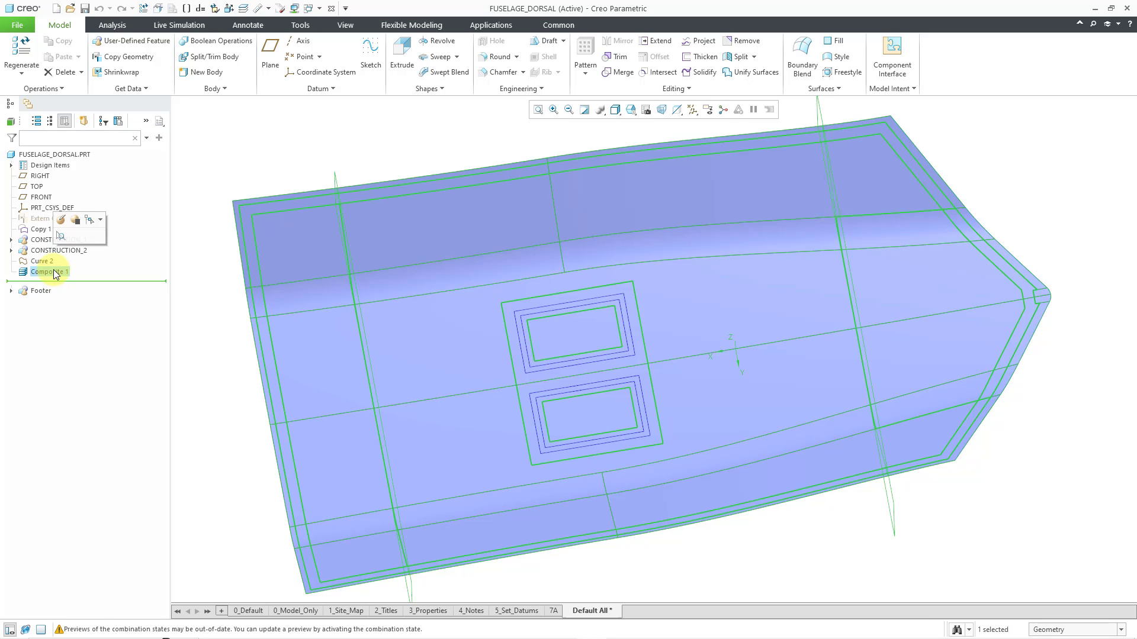
{"action": "mouse_move", "coordinate": [63, 220]}
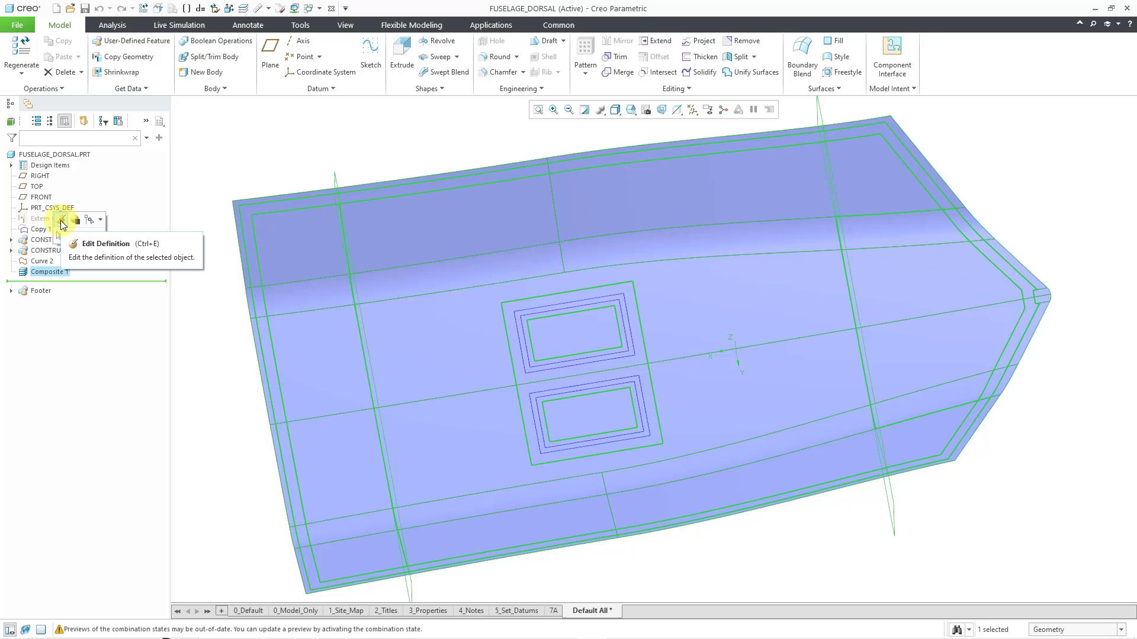
{"action": "left_click", "coordinate": [106, 243]}
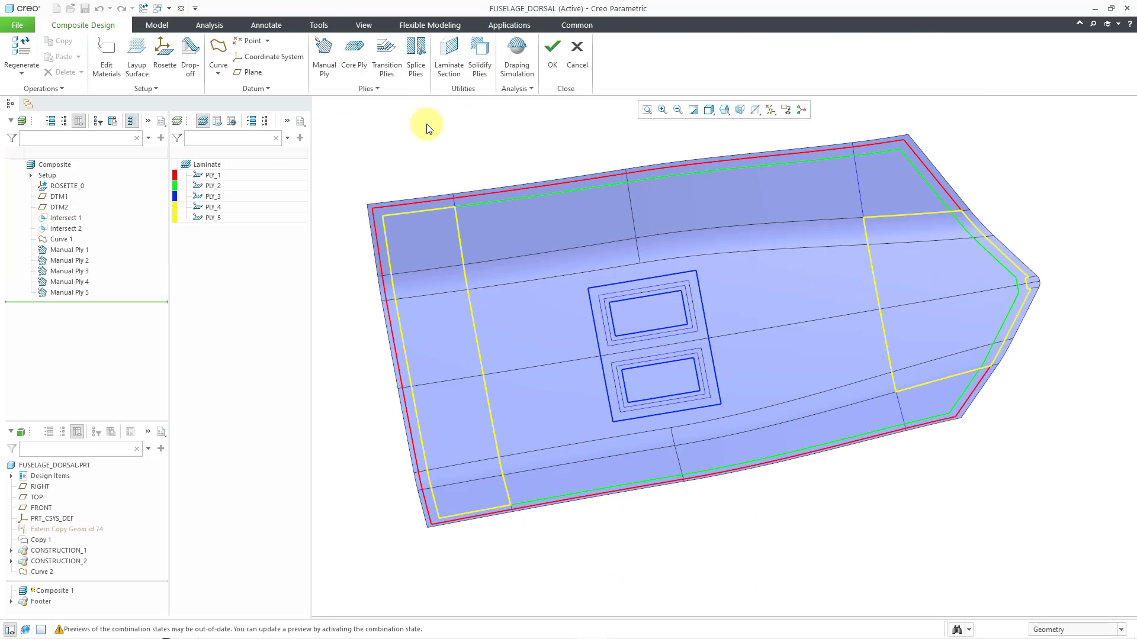
{"action": "mouse_move", "coordinate": [355, 54]}
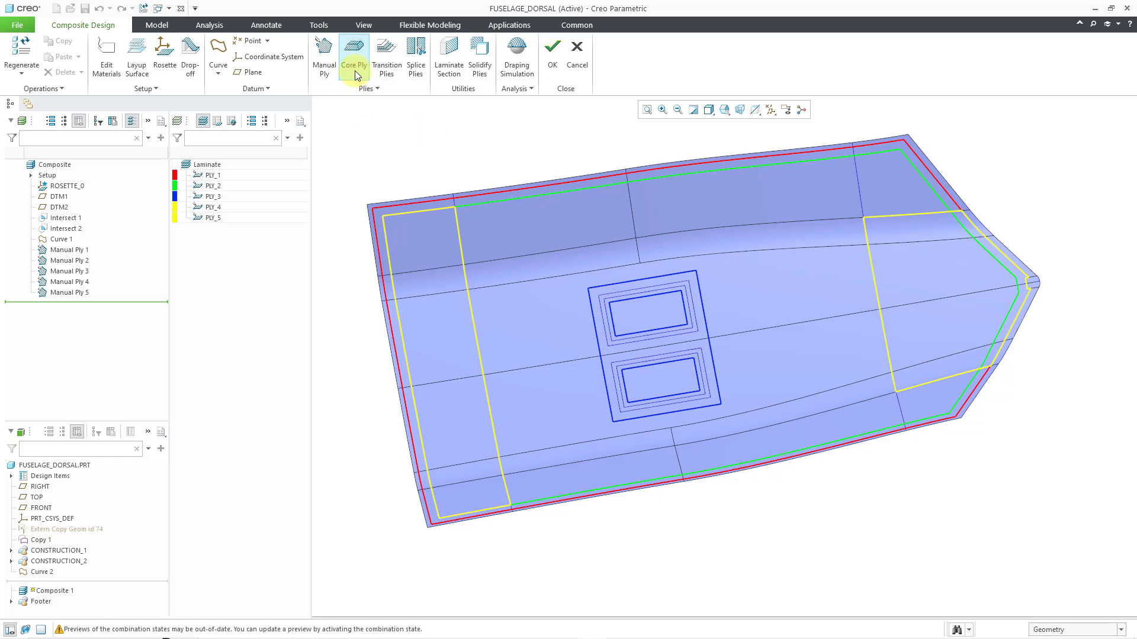
{"action": "mouse_move", "coordinate": [338, 121]}
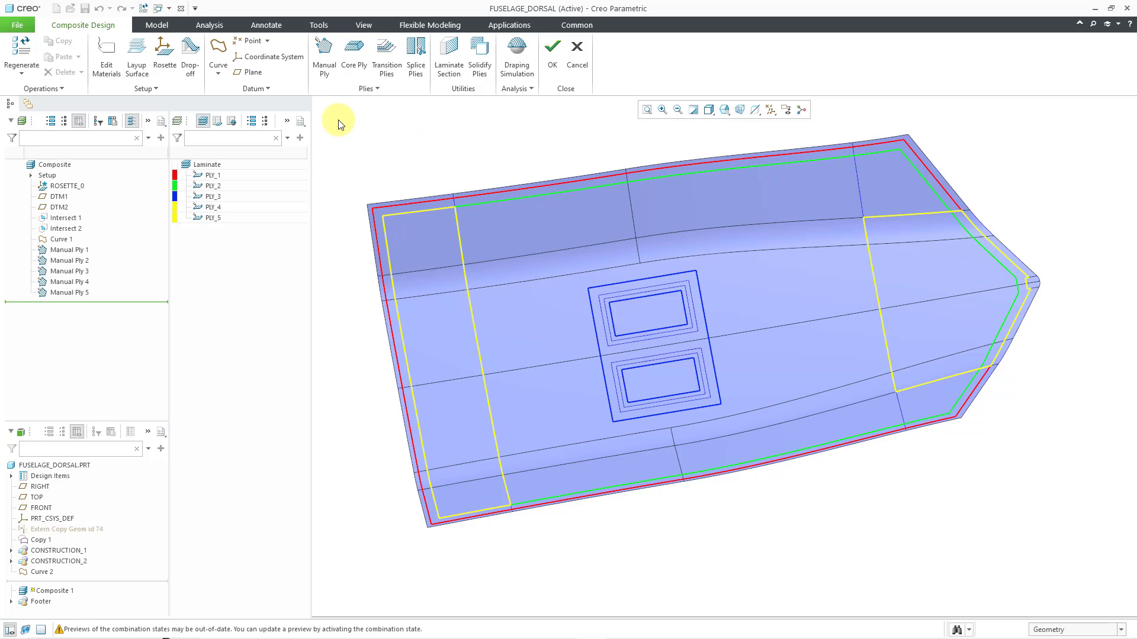
- Hide the five existing plies and reorient the view of the bare dorsal surface
{"action": "left_click", "coordinate": [211, 180]}
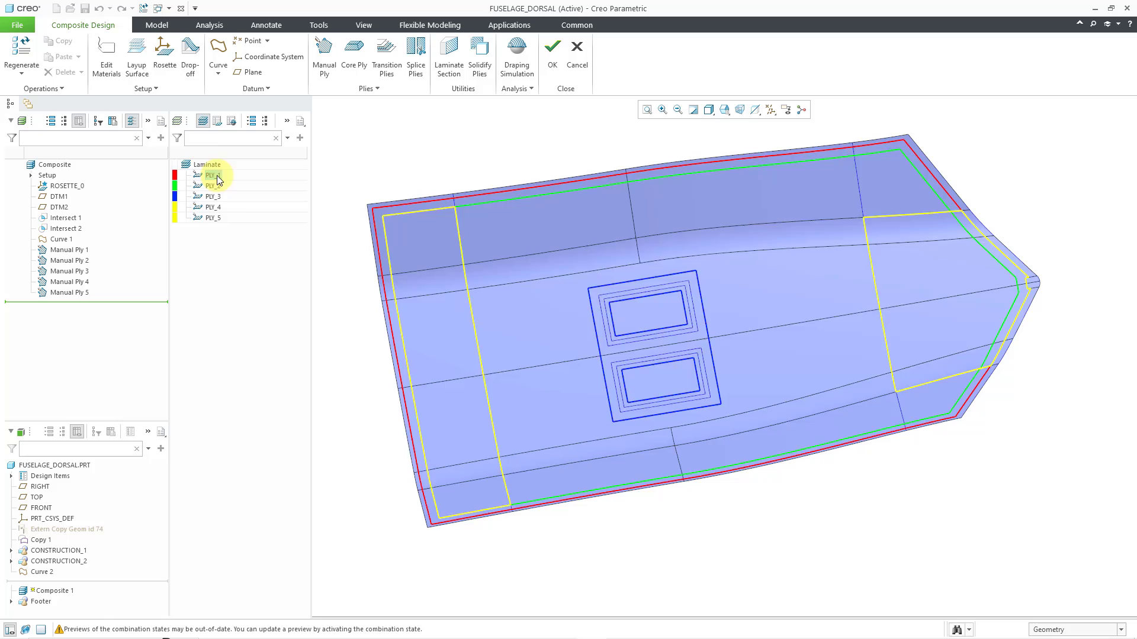
{"action": "left_click", "coordinate": [212, 217]}
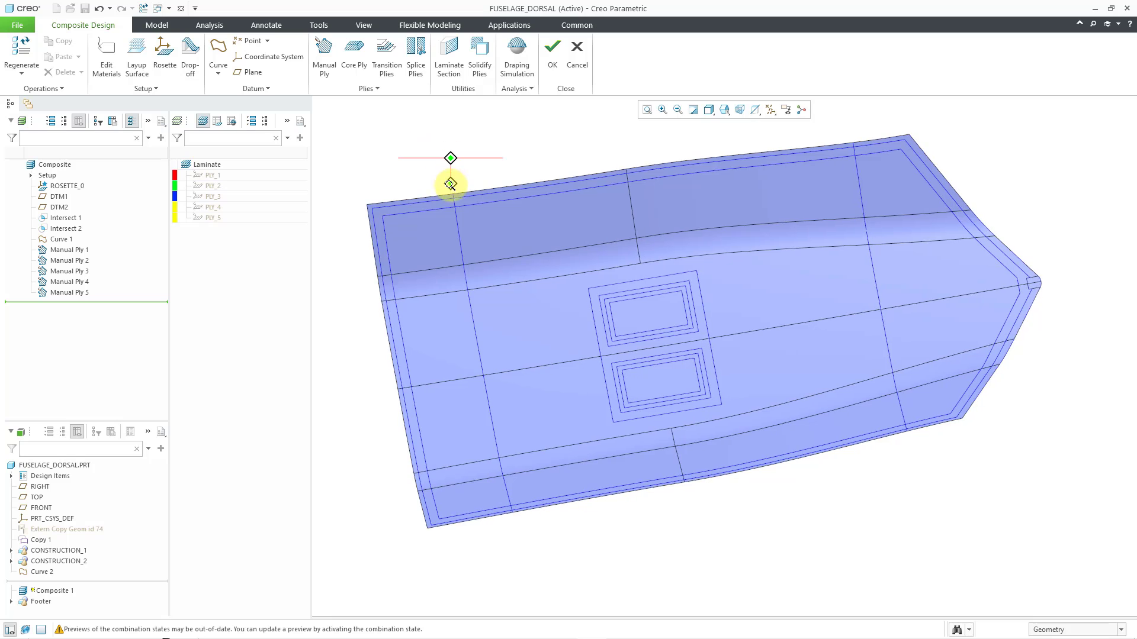
{"action": "left_click_drag", "start_coordinate": [449, 184], "coordinate": [435, 209]}
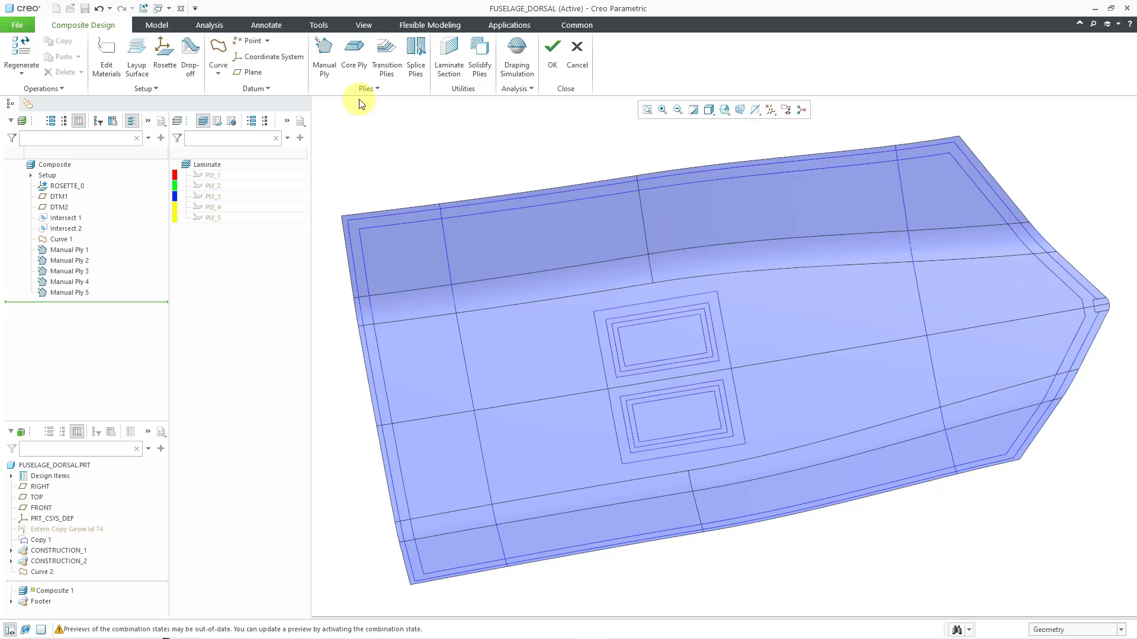
- Start a new core ply using AIREX-C70_90 material at 0.000 orientation
{"action": "left_click", "coordinate": [354, 54]}
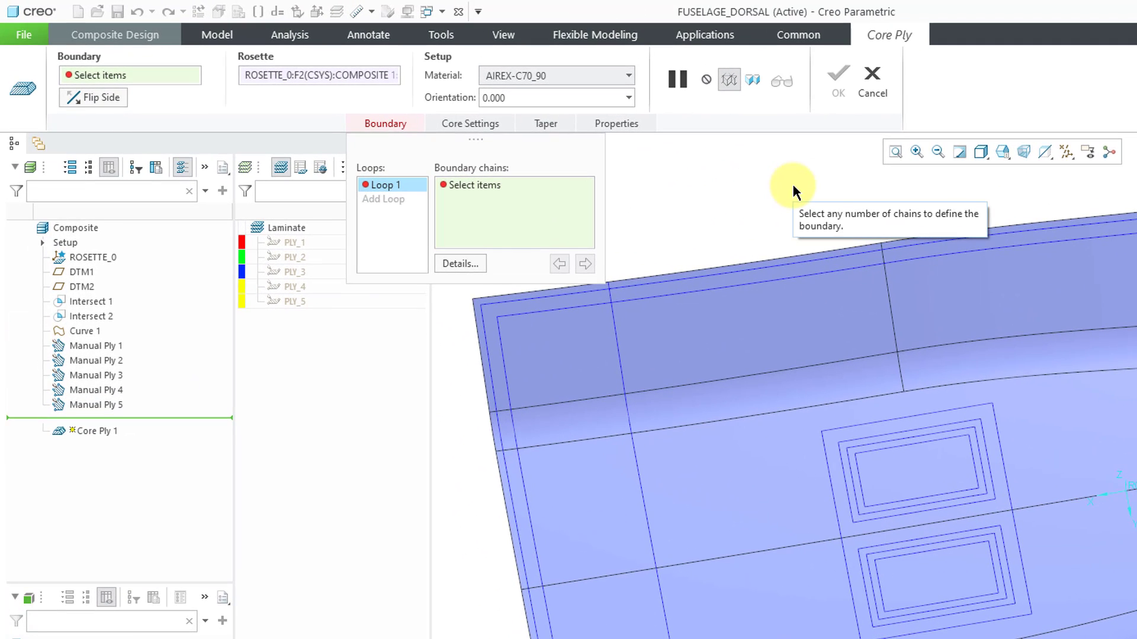
{"action": "mouse_move", "coordinate": [322, 112]}
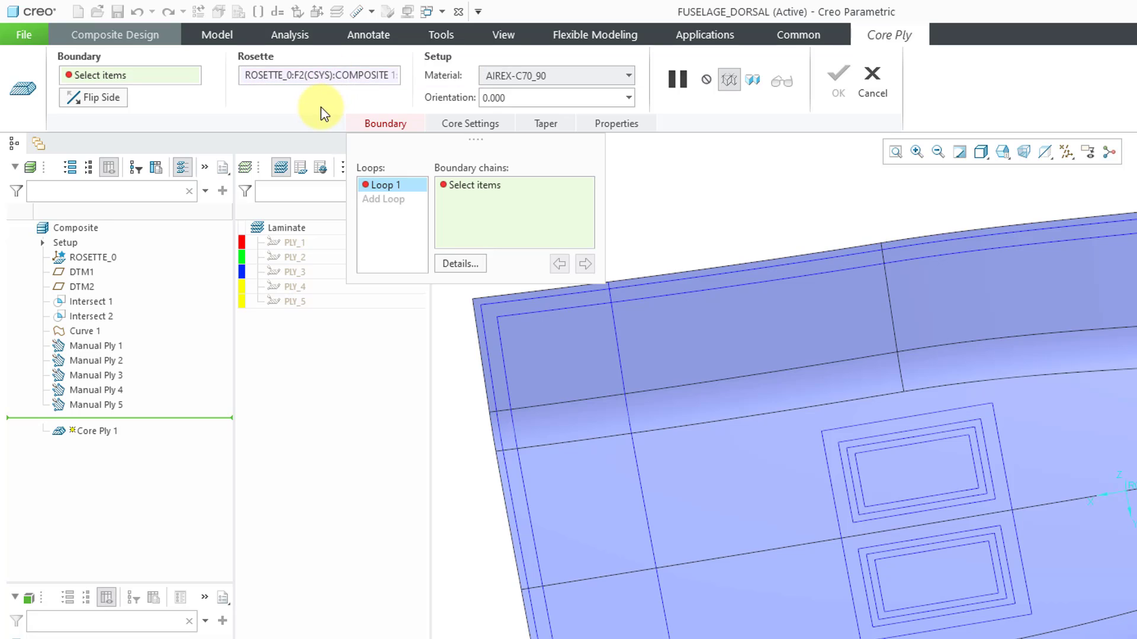
{"action": "left_click", "coordinate": [628, 75]}
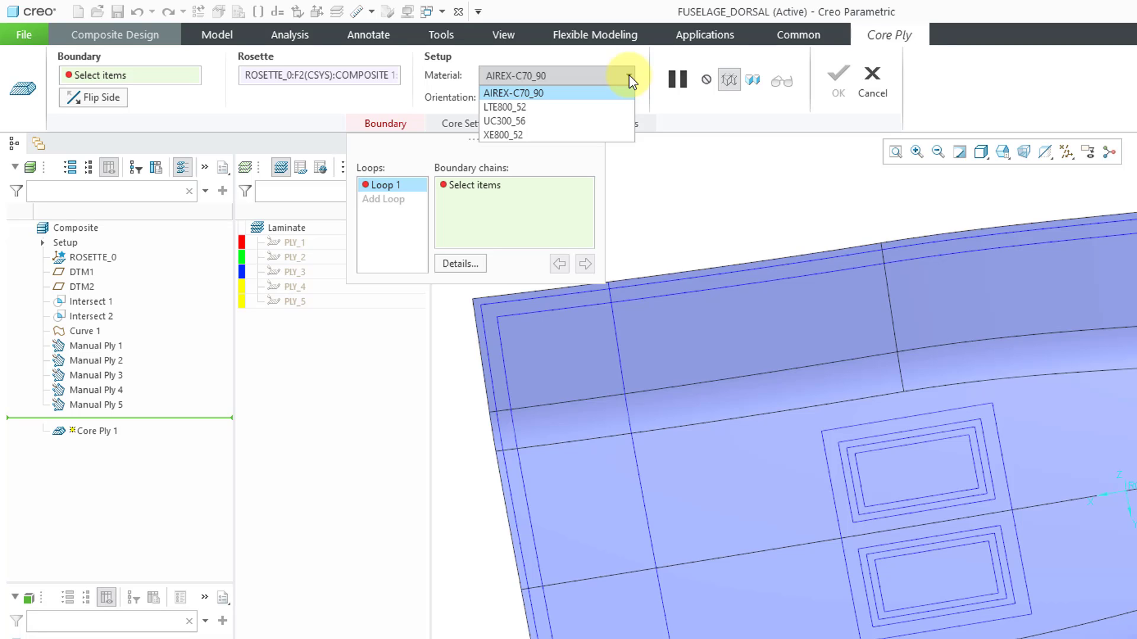
{"action": "mouse_move", "coordinate": [562, 99]}
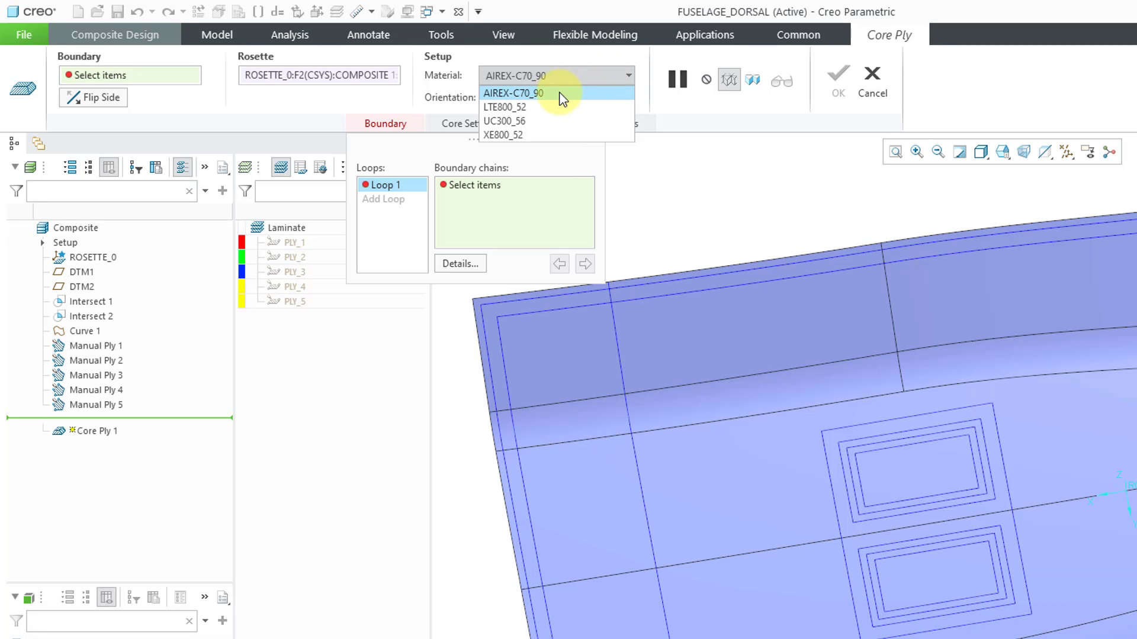
{"action": "left_click", "coordinate": [514, 93]}
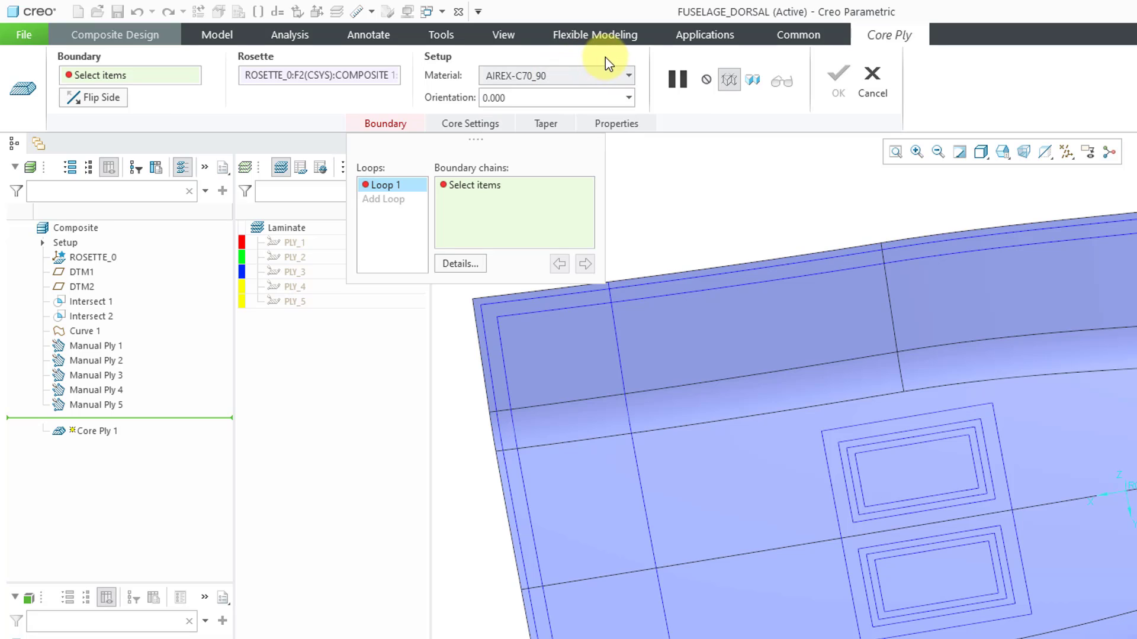
{"action": "mouse_move", "coordinate": [630, 101]}
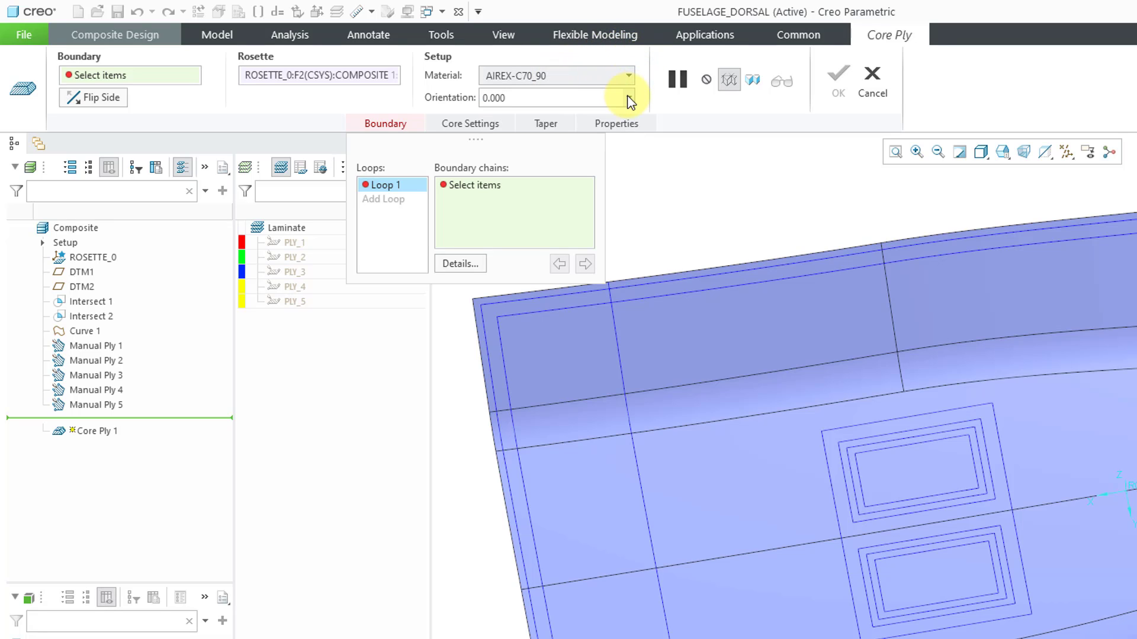
{"action": "left_click", "coordinate": [628, 97]}
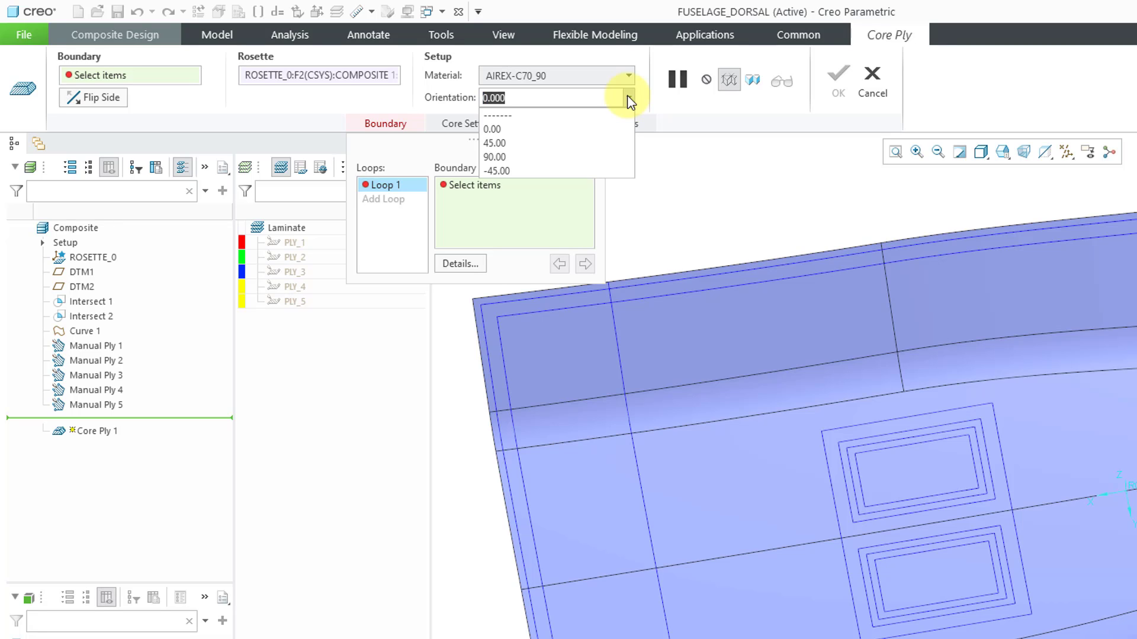
{"action": "left_click", "coordinate": [628, 98]}
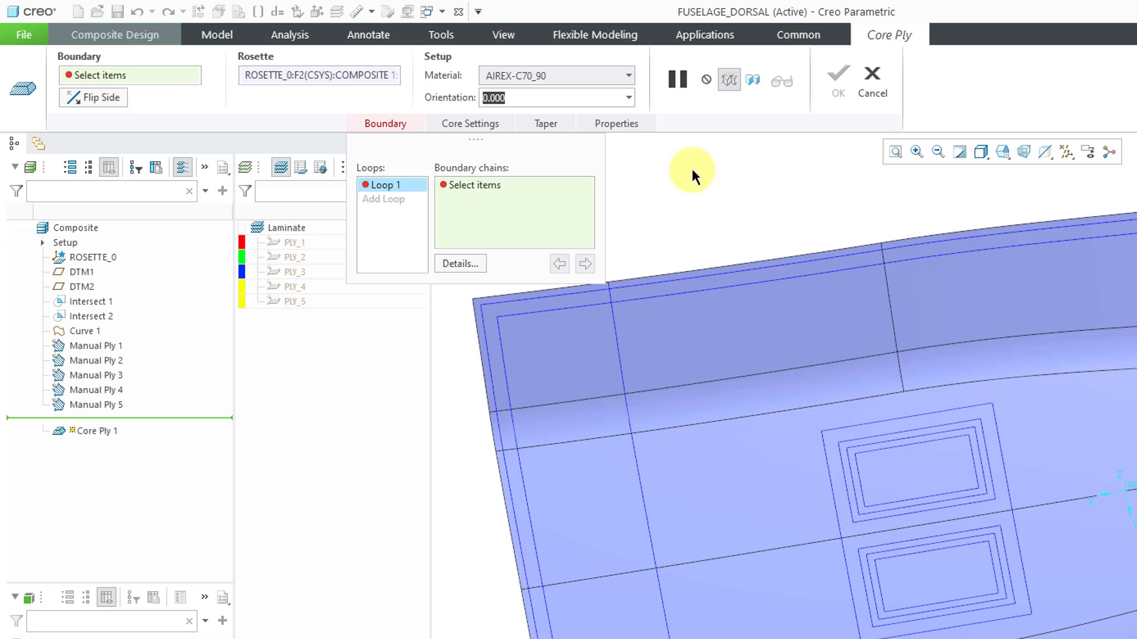
{"action": "mouse_move", "coordinate": [469, 203]}
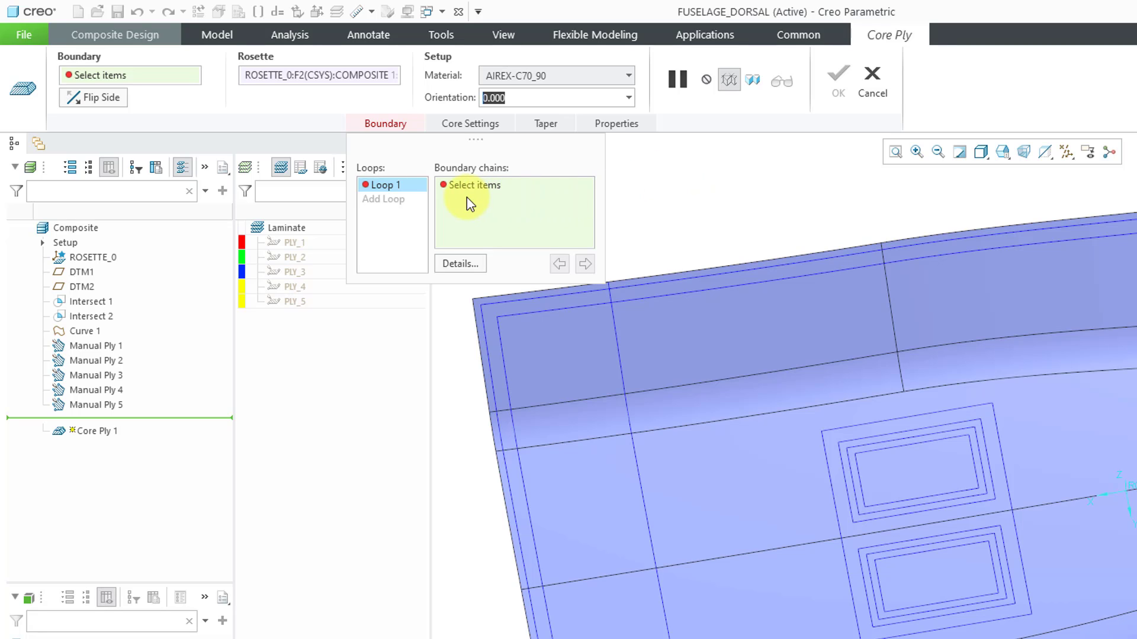
{"action": "mouse_move", "coordinate": [685, 193]}
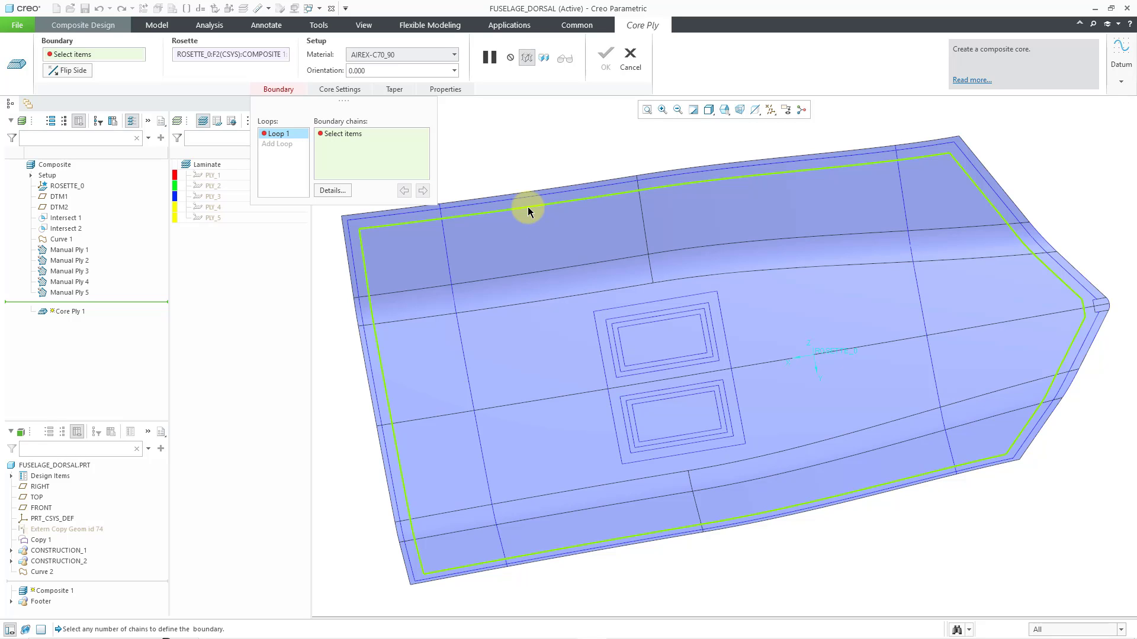
- Pick the inset edge chain near the surface edge as the core ply's outer boundary
{"action": "left_click", "coordinate": [528, 210]}
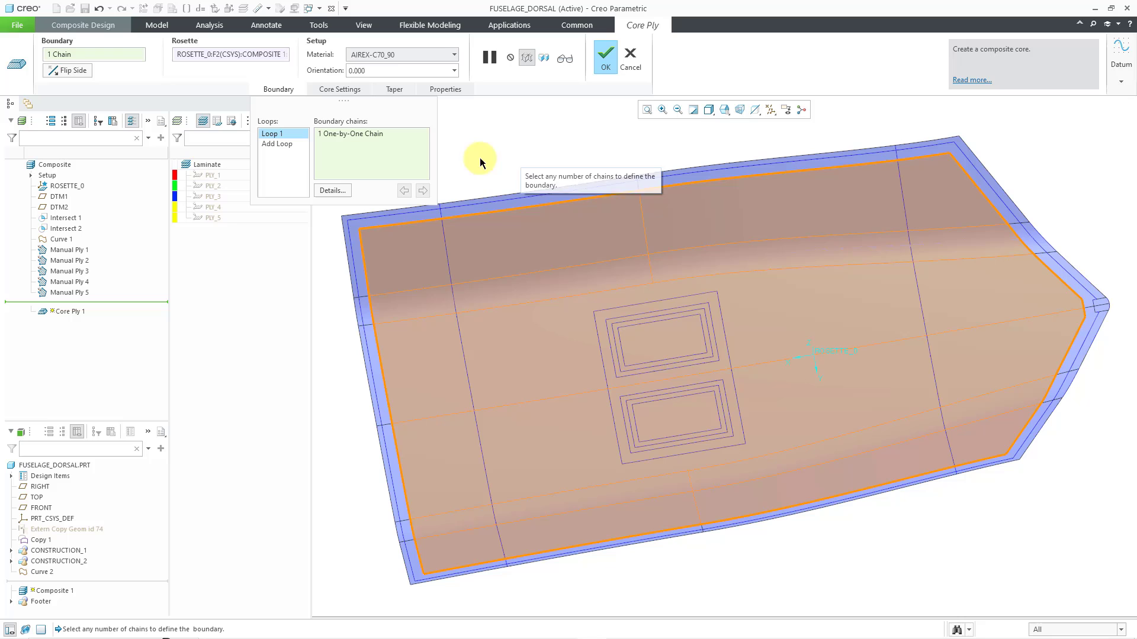
- Add boundary loops that cut the core around the upper and lower window openings
{"action": "left_click", "coordinate": [277, 144]}
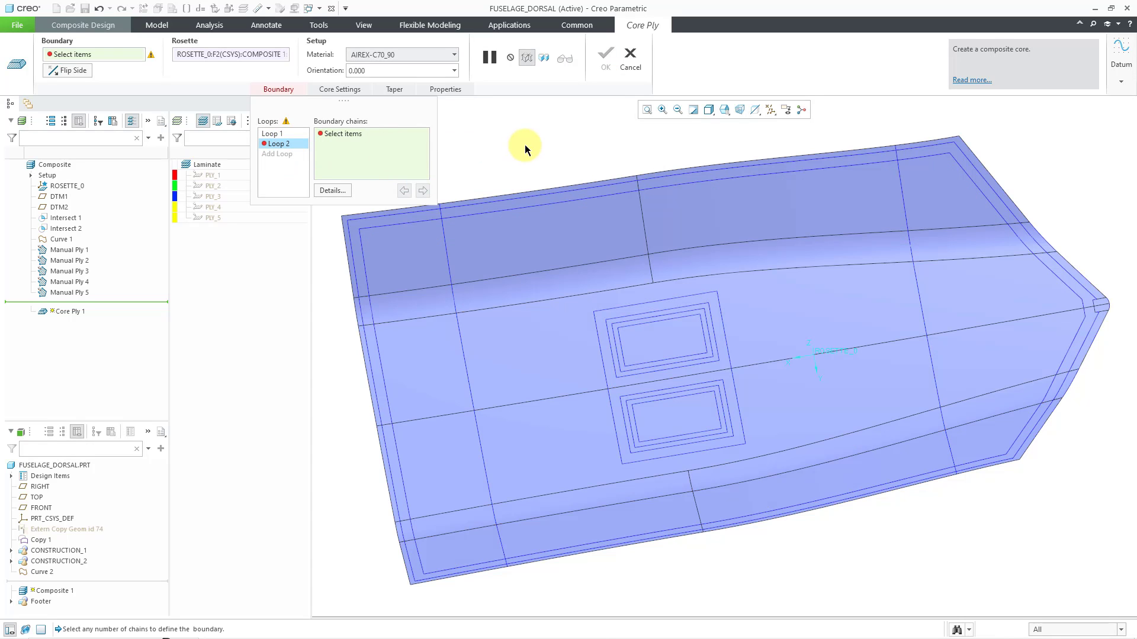
{"action": "mouse_move", "coordinate": [730, 320]}
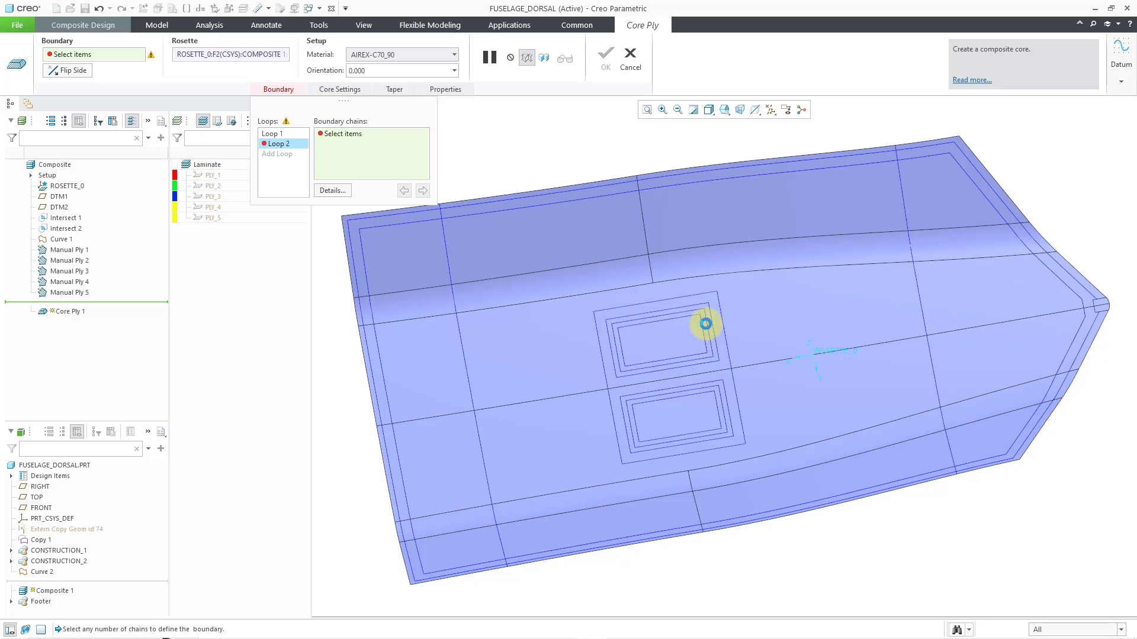
{"action": "left_click", "coordinate": [705, 323]}
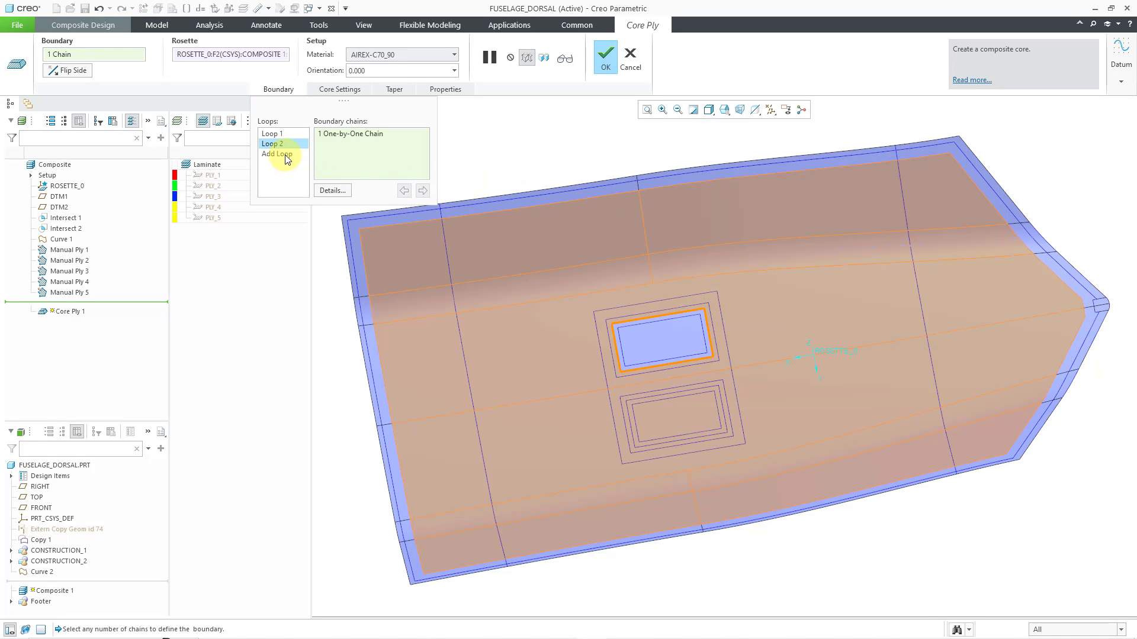
{"action": "left_click", "coordinate": [277, 154]}
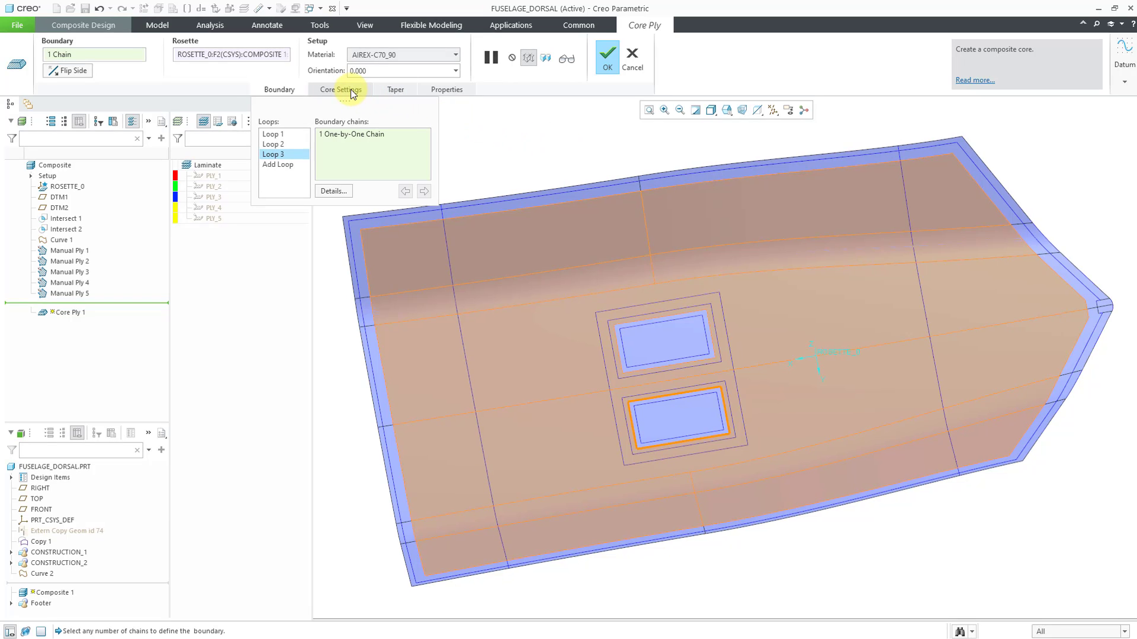
- Review the core settings: AIREX-C70_90 material, 0.000 orientation, name Core_1
{"action": "left_click", "coordinate": [446, 89]}
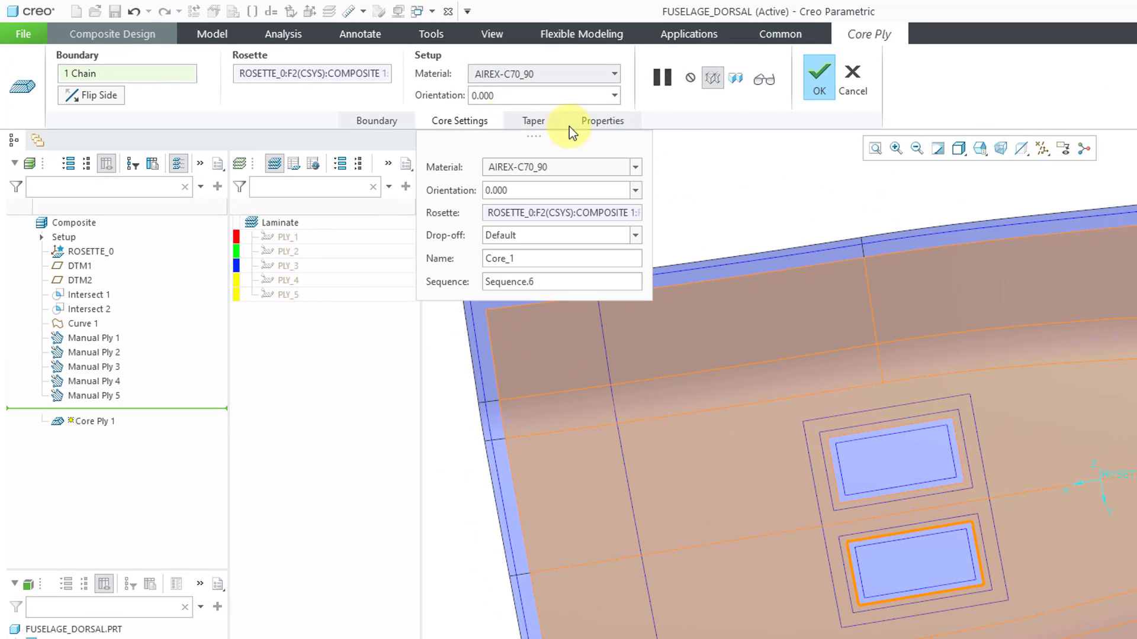
{"action": "mouse_move", "coordinate": [748, 153]}
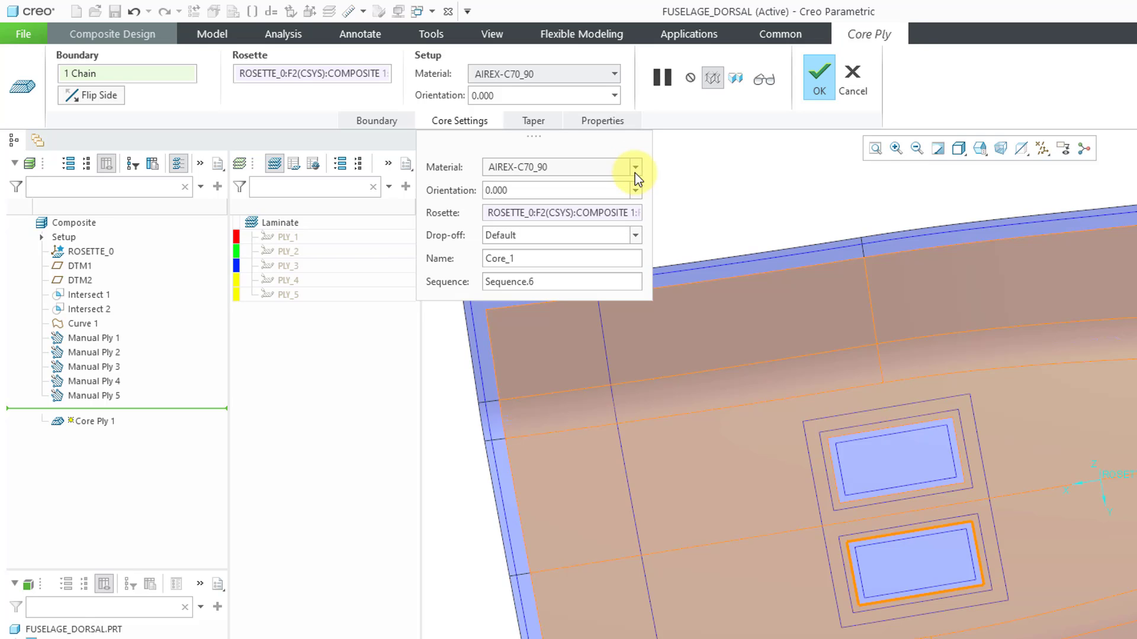
{"action": "triple_click", "coordinate": [558, 190]}
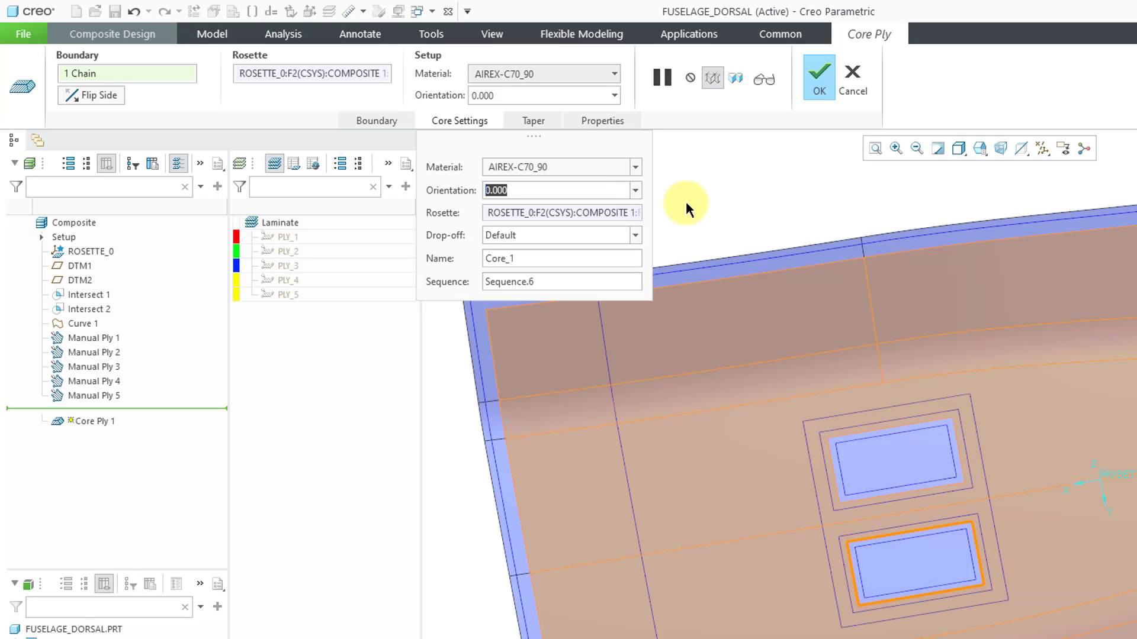
{"action": "mouse_move", "coordinate": [678, 230]}
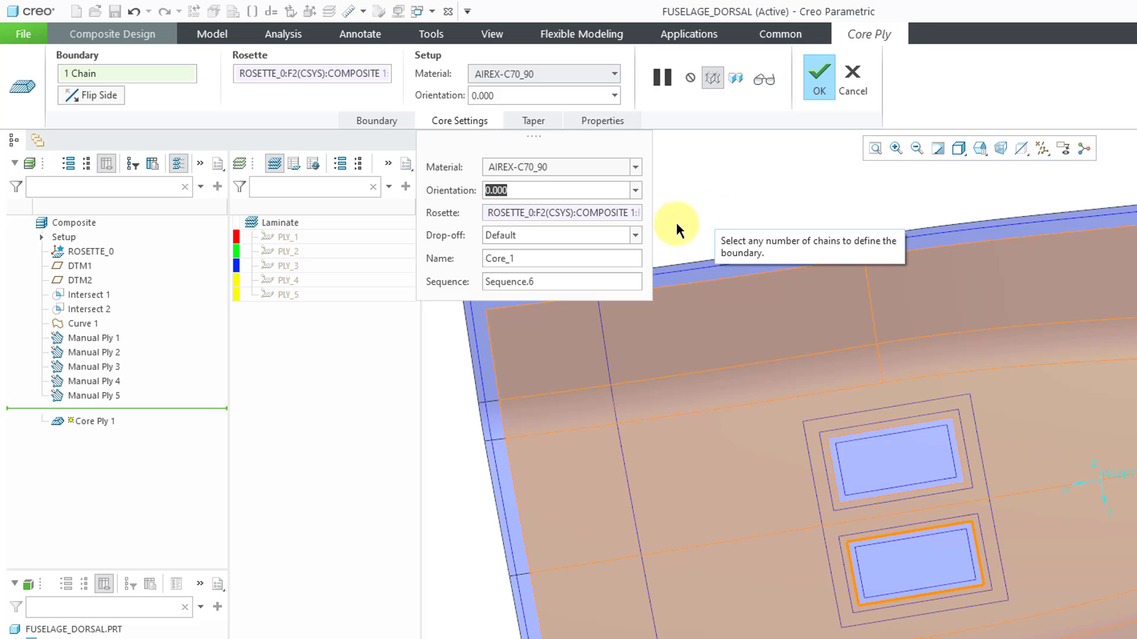
{"action": "mouse_move", "coordinate": [636, 239]}
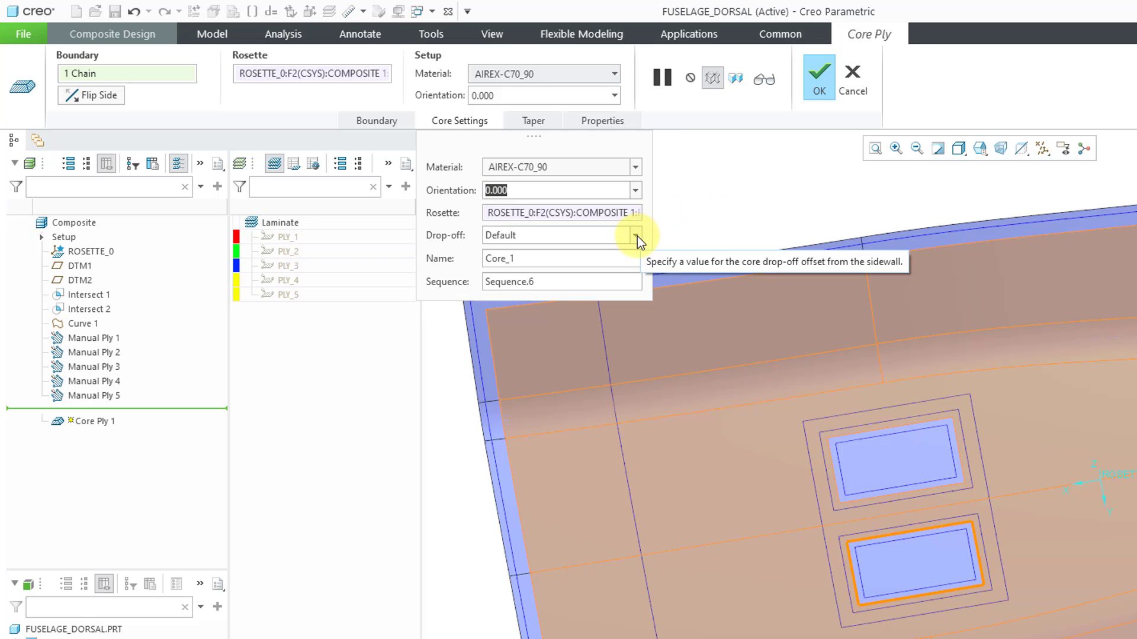
{"action": "mouse_move", "coordinate": [727, 213]}
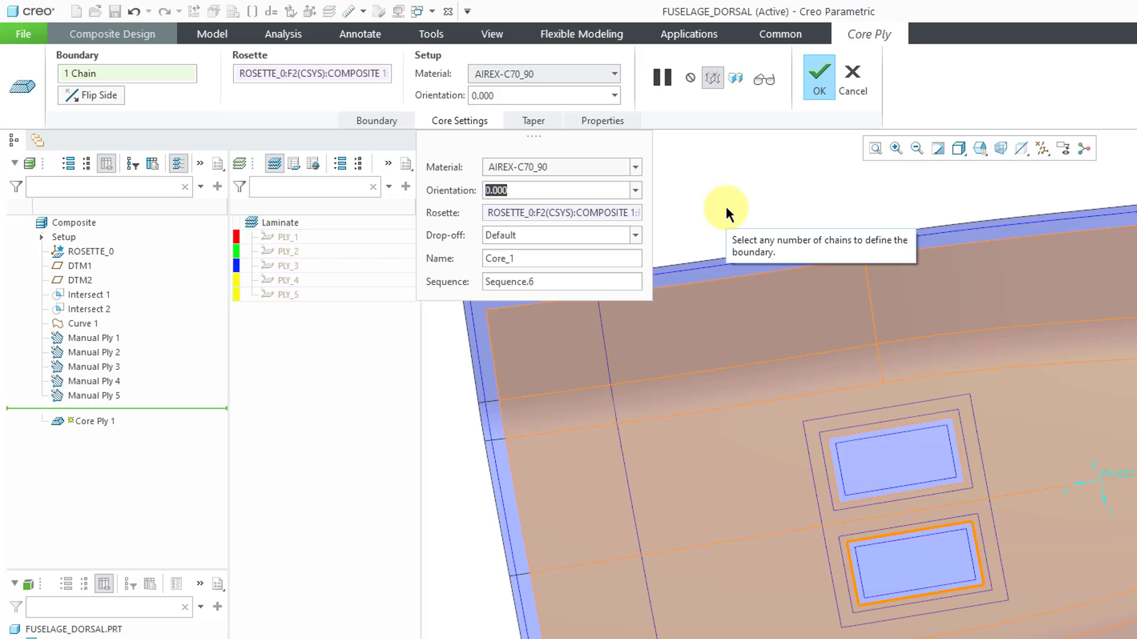
{"action": "mouse_move", "coordinate": [789, 196]}
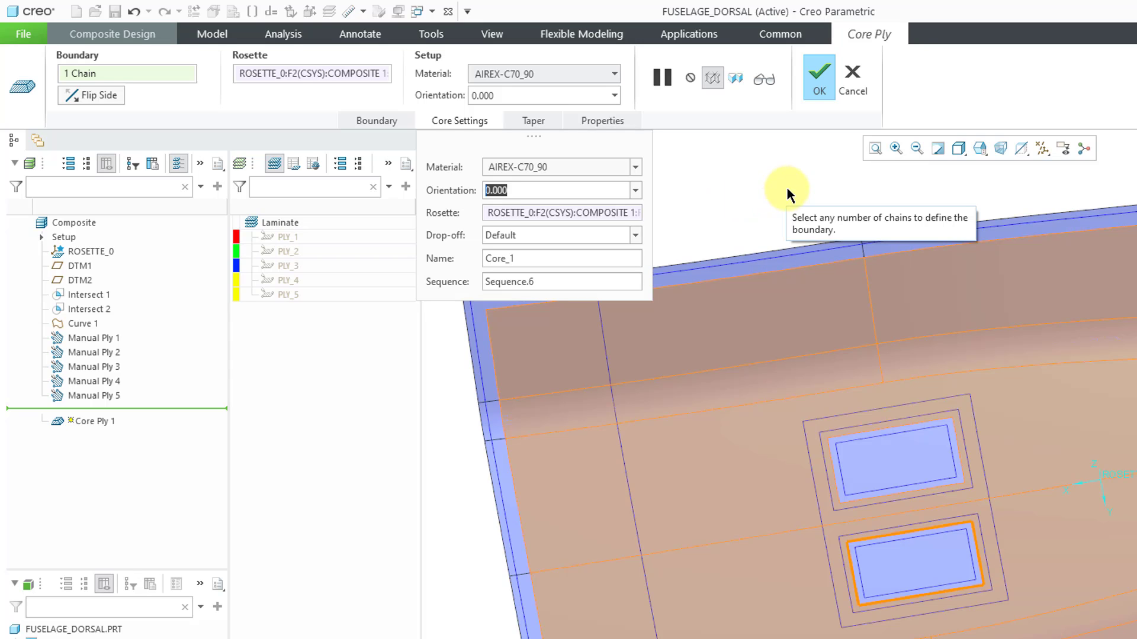
{"action": "mouse_move", "coordinate": [774, 187]}
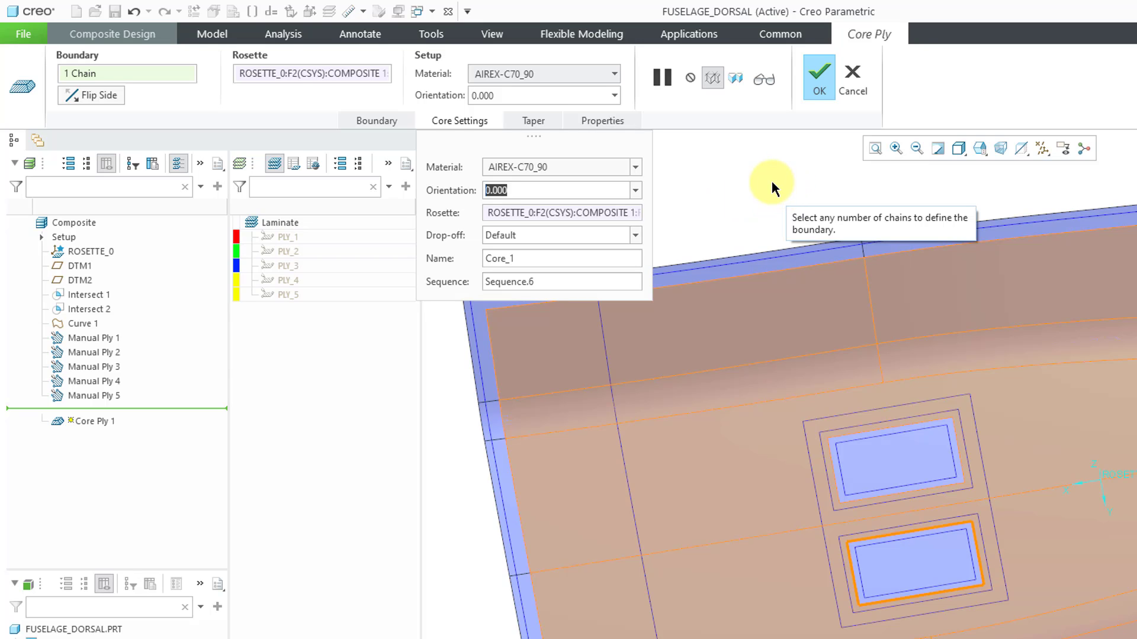
{"action": "mouse_move", "coordinate": [767, 181]}
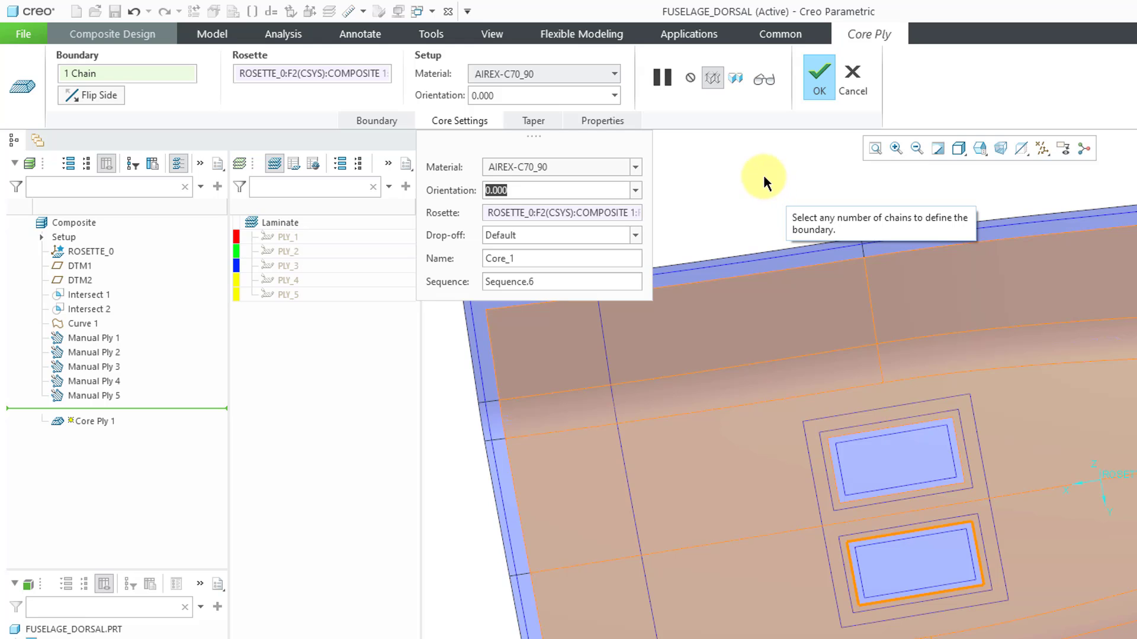
{"action": "left_click", "coordinate": [533, 120]}
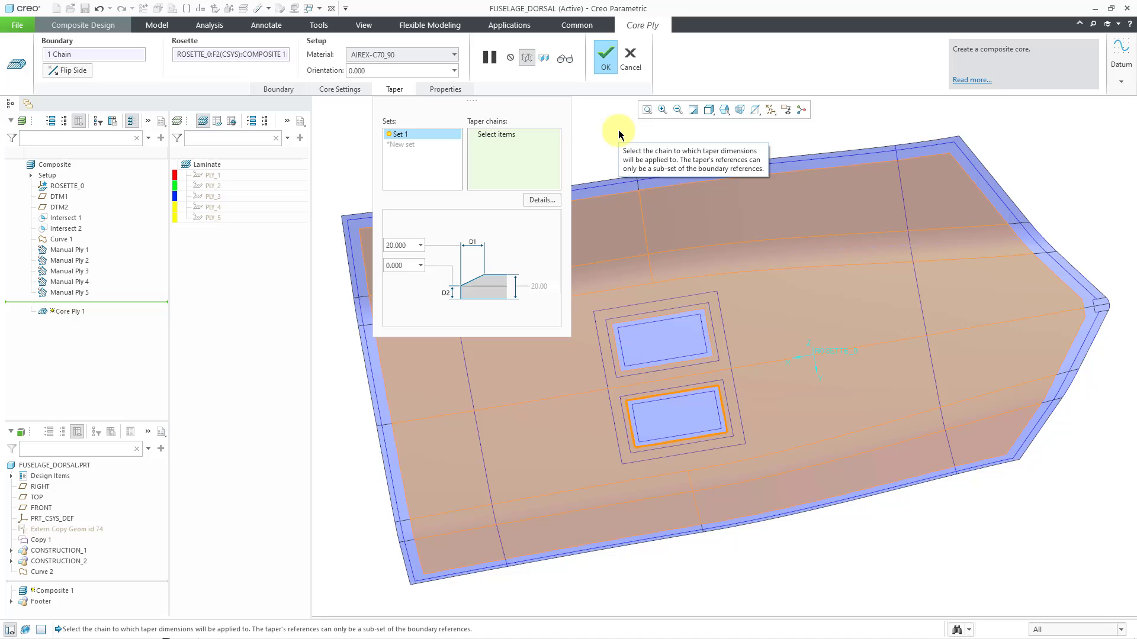
{"action": "mouse_move", "coordinate": [590, 139]}
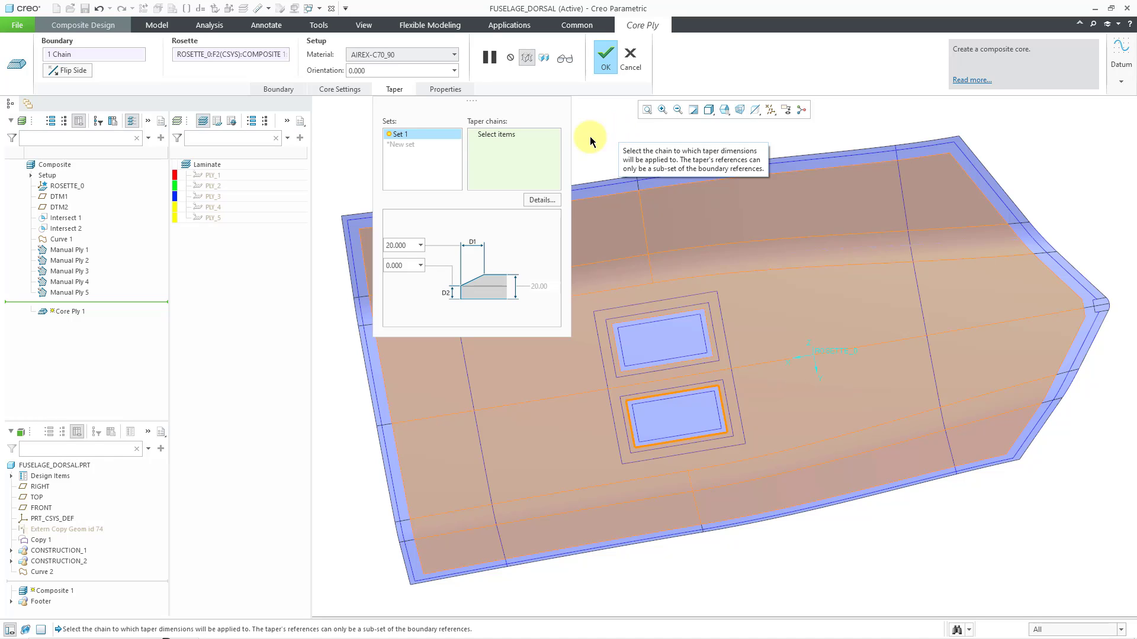
{"action": "mouse_move", "coordinate": [515, 134]}
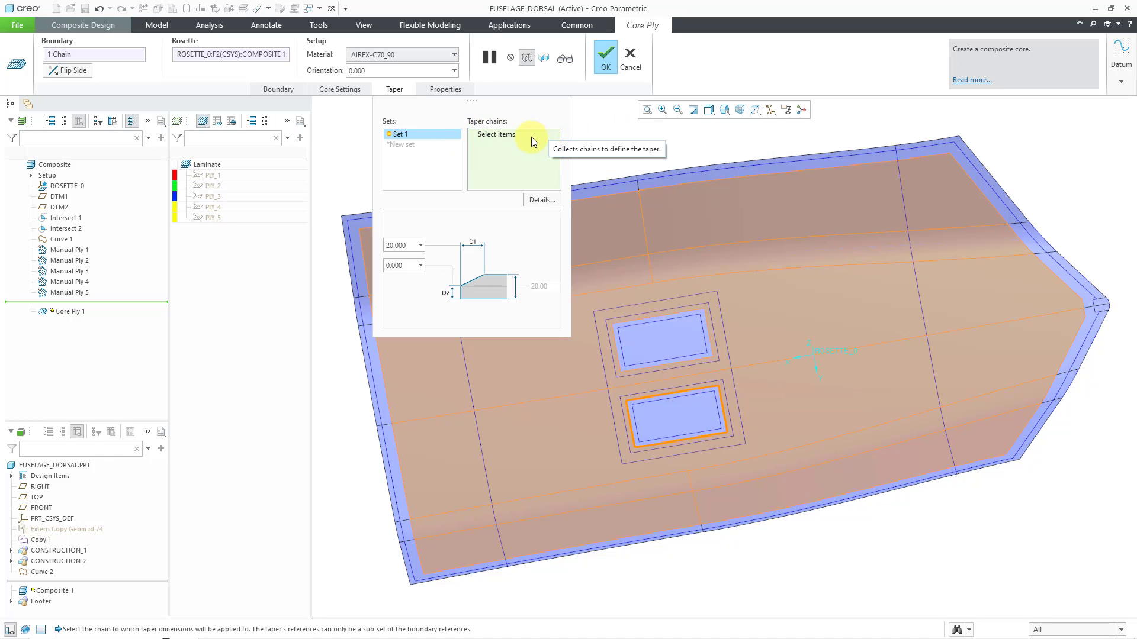
{"action": "mouse_move", "coordinate": [505, 142]}
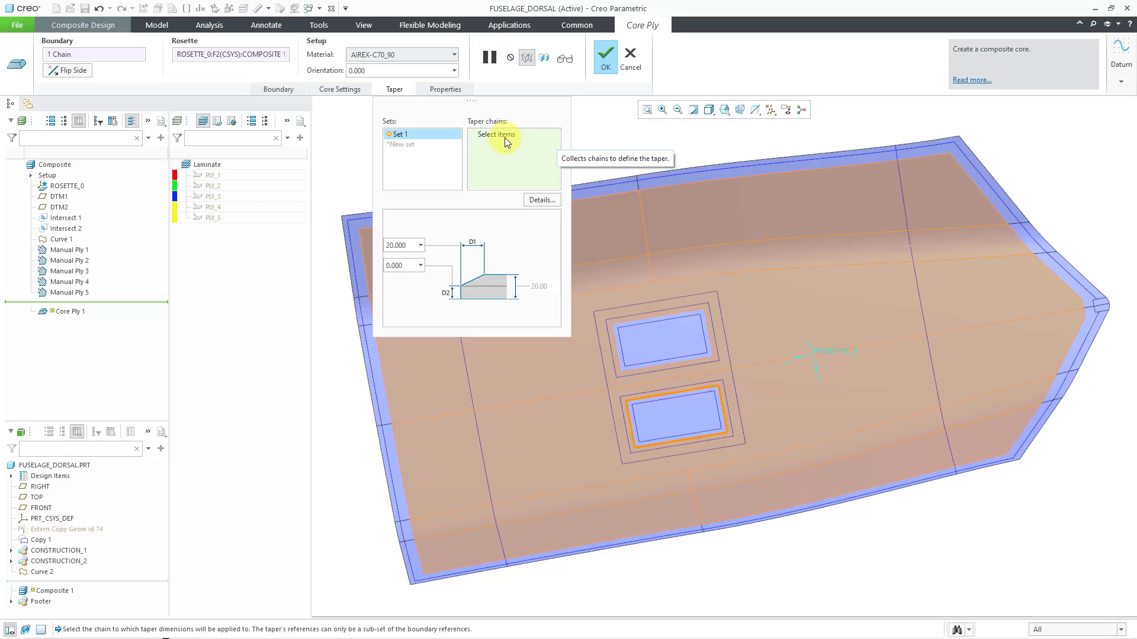
{"action": "mouse_move", "coordinate": [656, 186]}
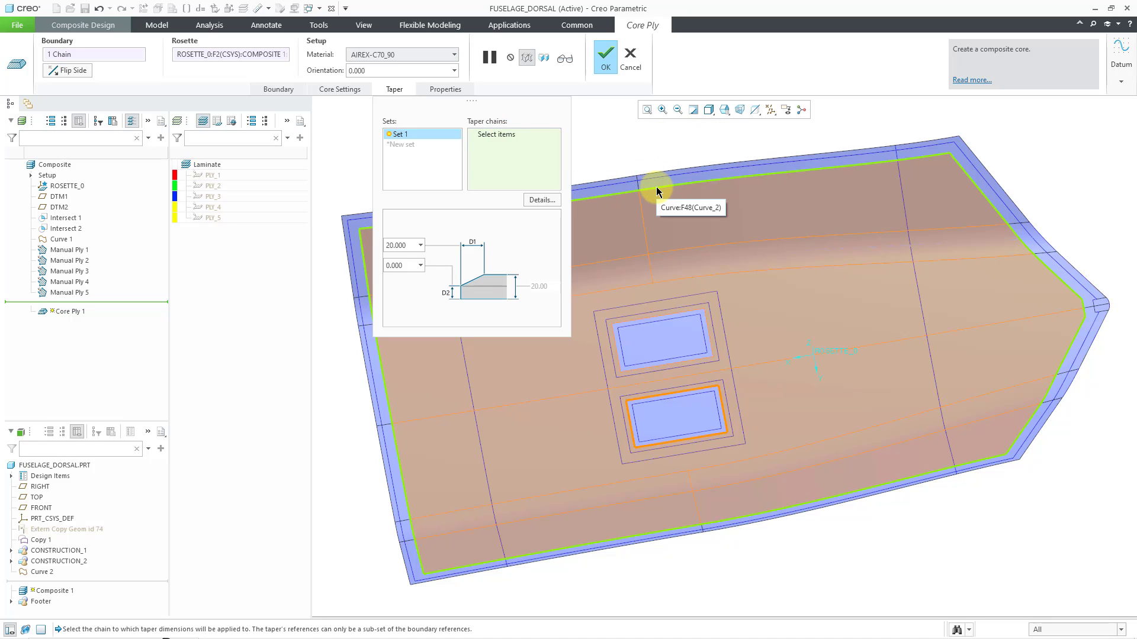
- Make the outer boundary chain taper Set 1, with dimensions 20.000 and 5.000
{"action": "left_click", "coordinate": [656, 184]}
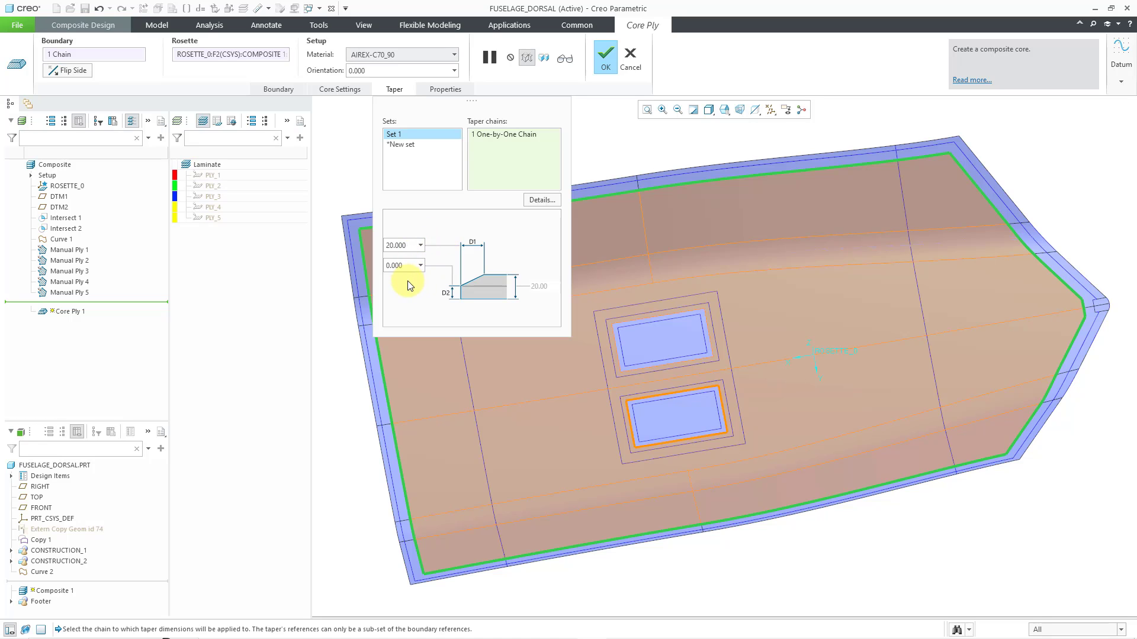
{"action": "mouse_move", "coordinate": [412, 307]}
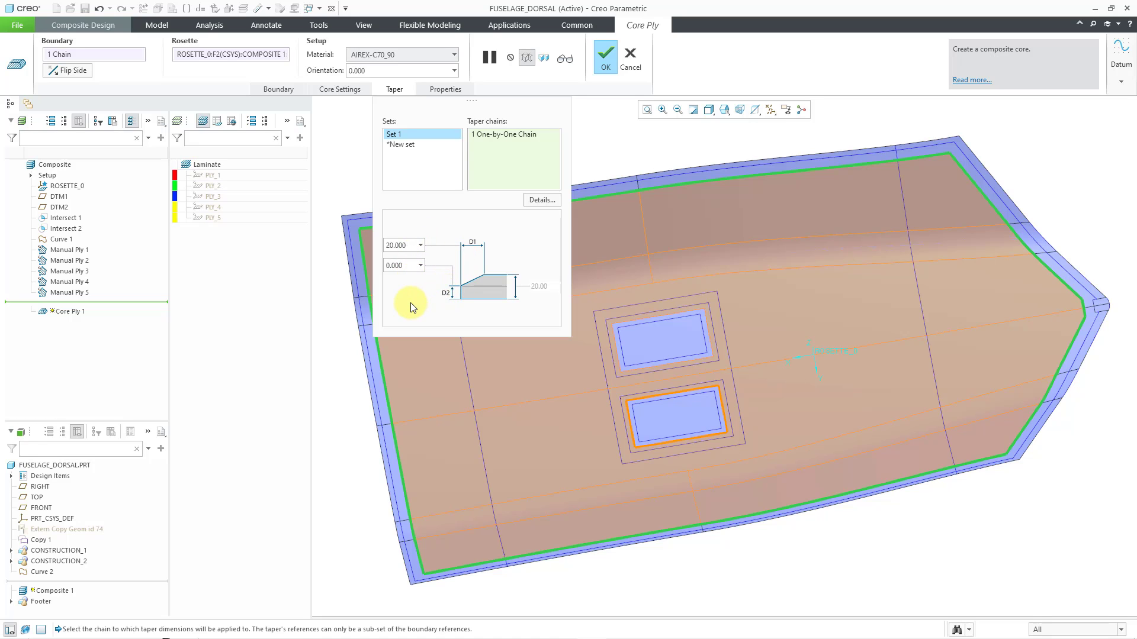
{"action": "mouse_move", "coordinate": [403, 288]}
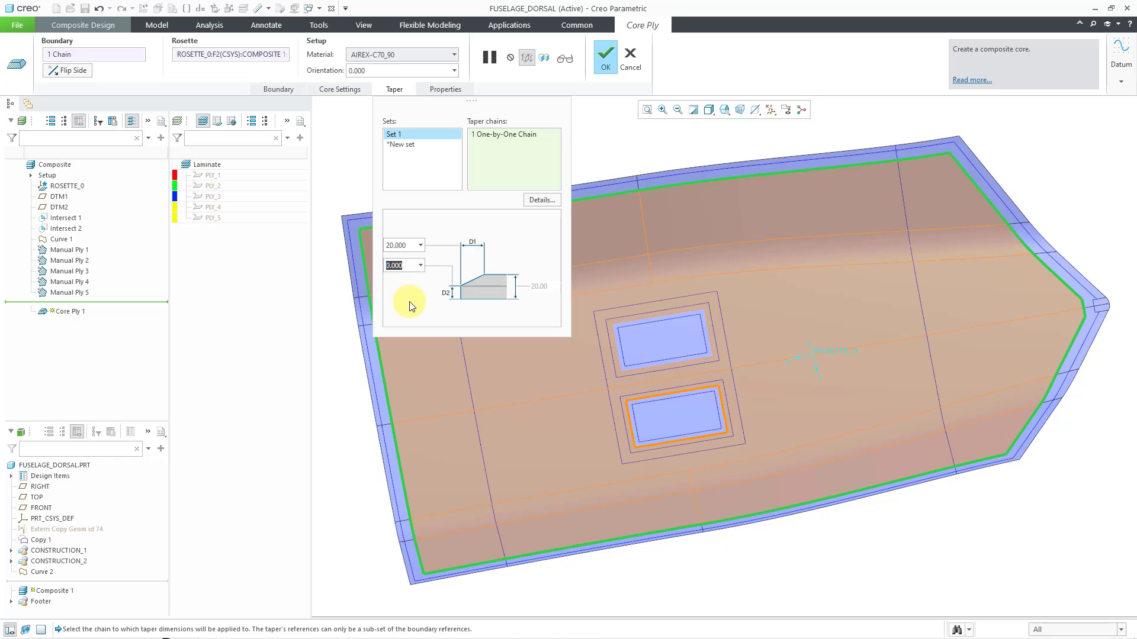
{"action": "type", "text": "5.000"}
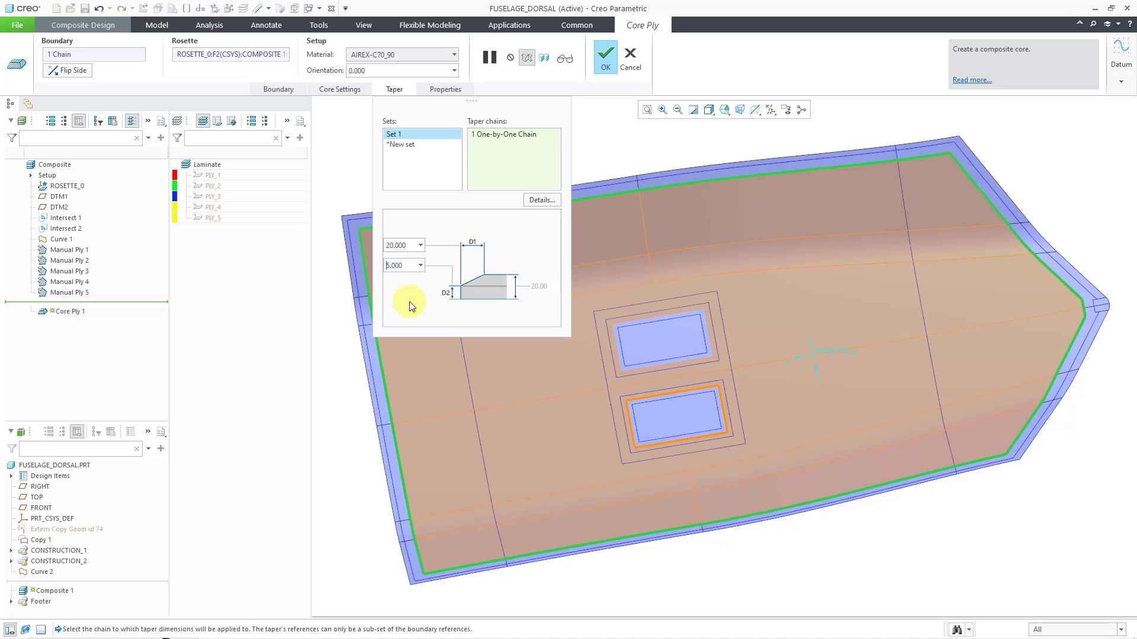
{"action": "mouse_move", "coordinate": [421, 259]}
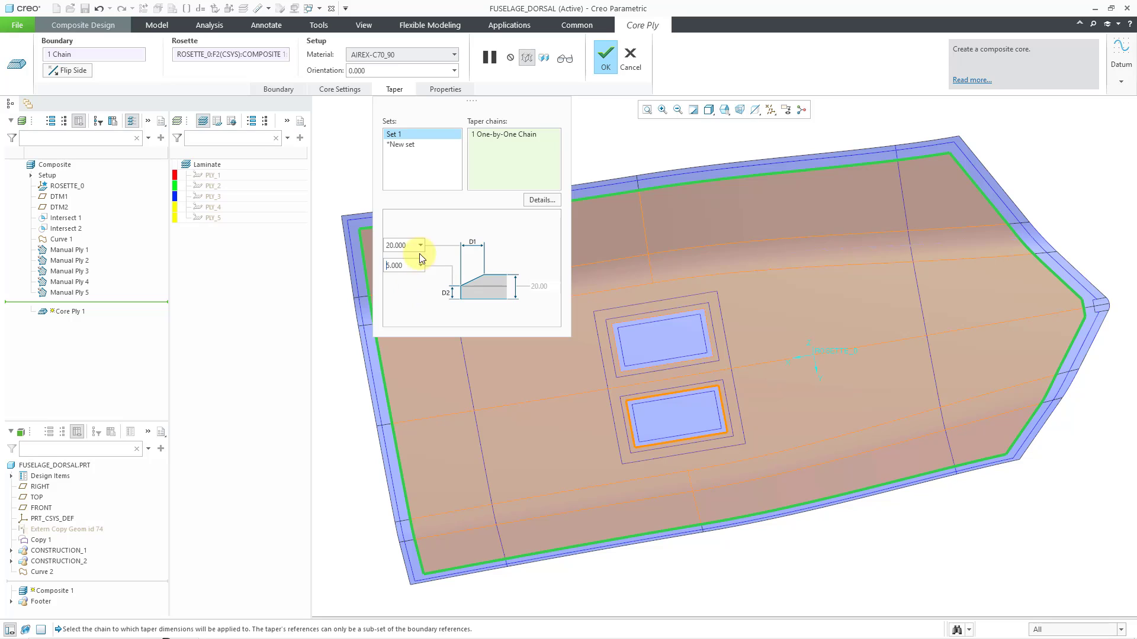
{"action": "mouse_move", "coordinate": [410, 145]}
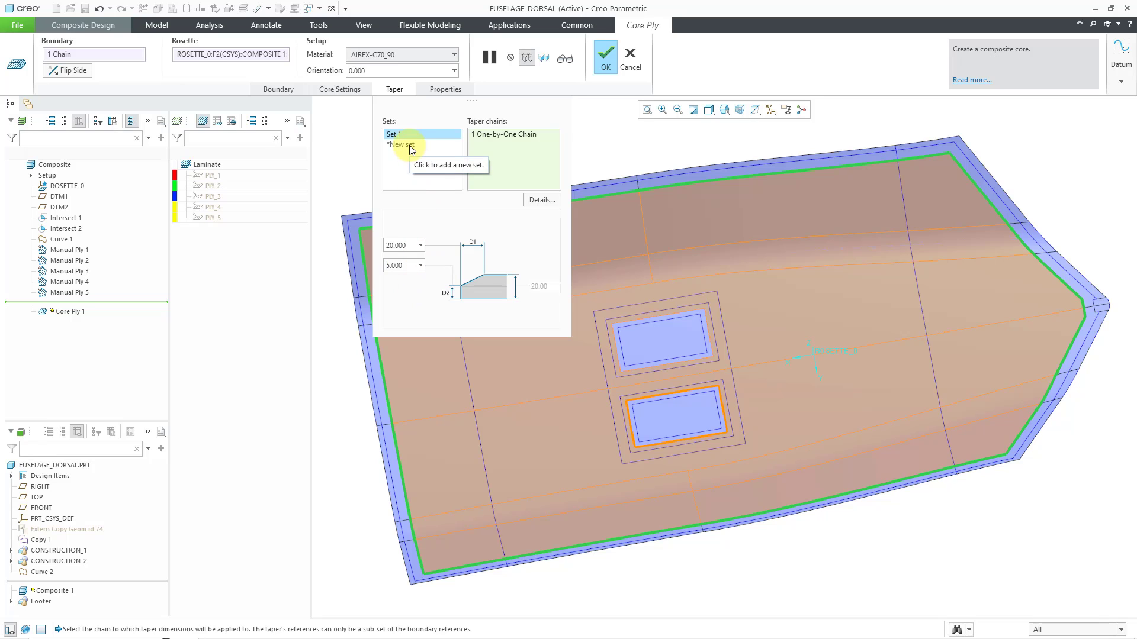
- Add taper sets 2 and 3 on the upper and lower cutout chains, each 15.000
{"action": "left_click", "coordinate": [403, 144]}
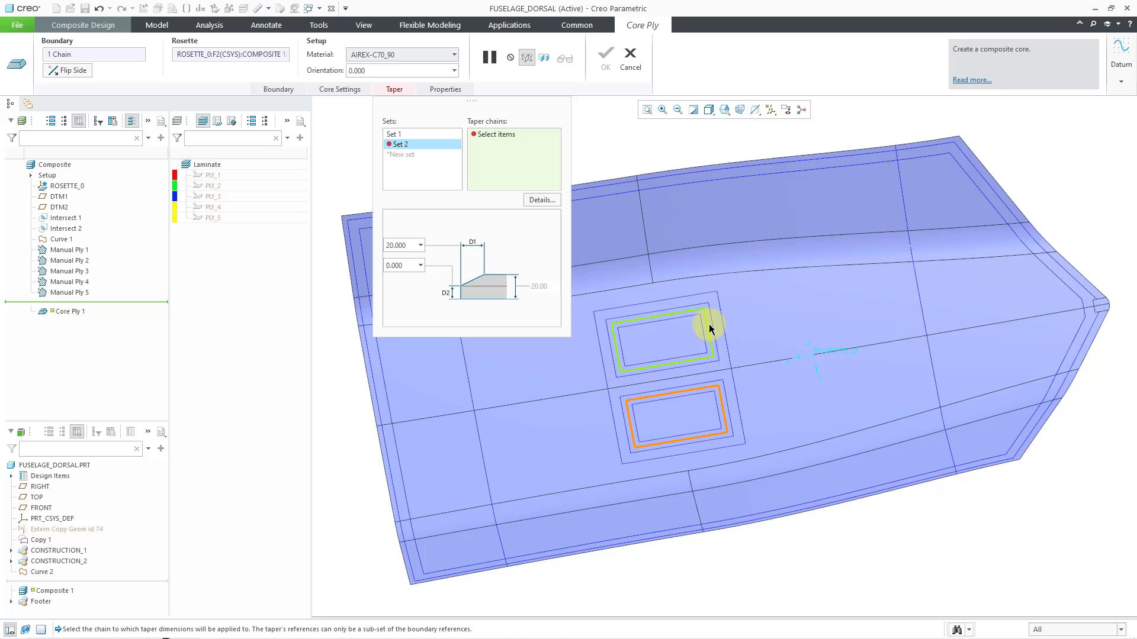
{"action": "left_click", "coordinate": [665, 342]}
{"action": "type", "text": "15.000"}
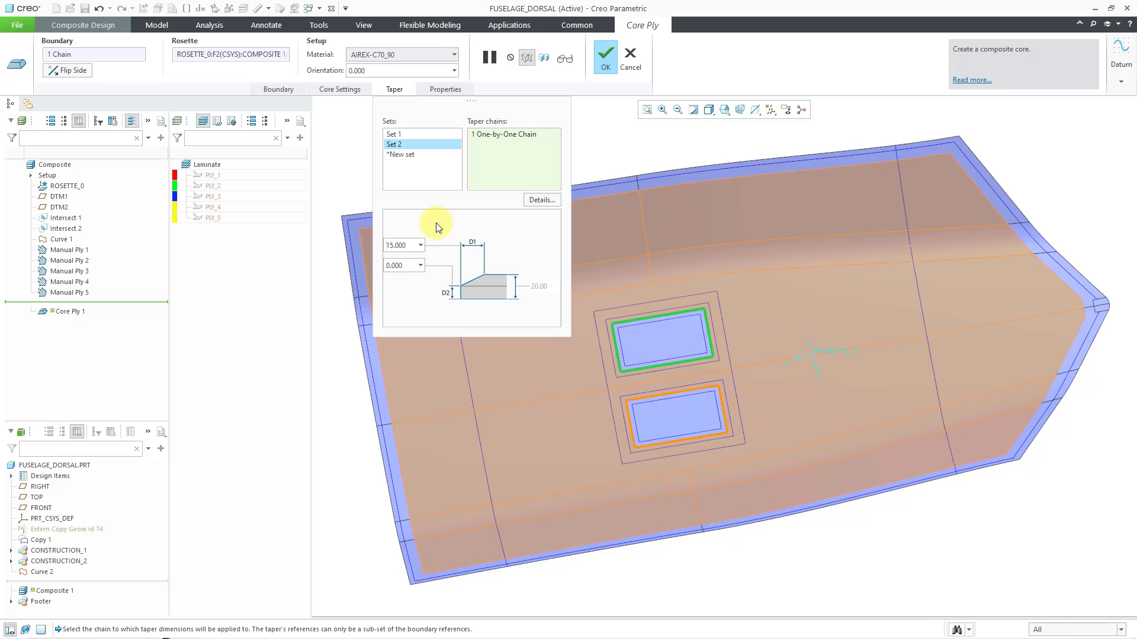
{"action": "left_click", "coordinate": [398, 155]}
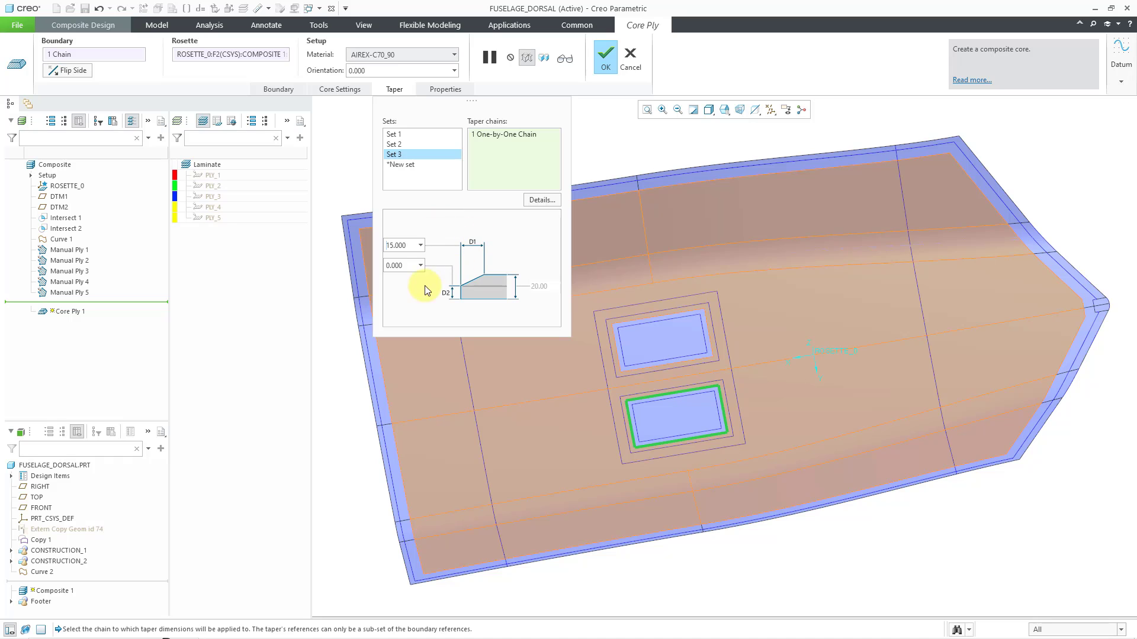
{"action": "left_click", "coordinate": [445, 90]}
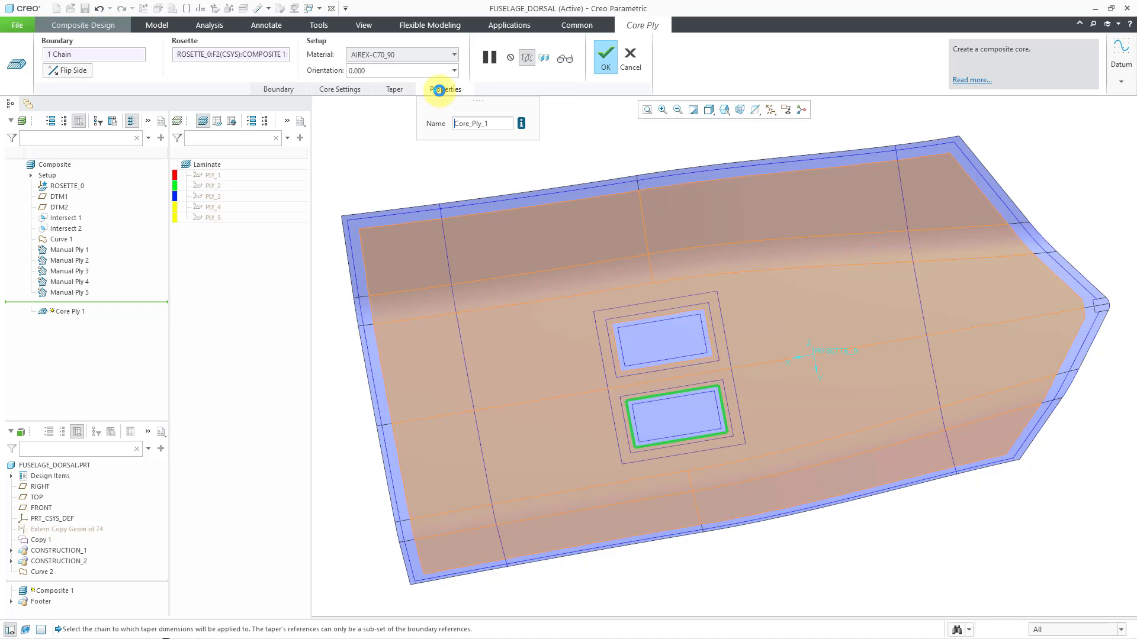
{"action": "mouse_move", "coordinate": [387, 194]}
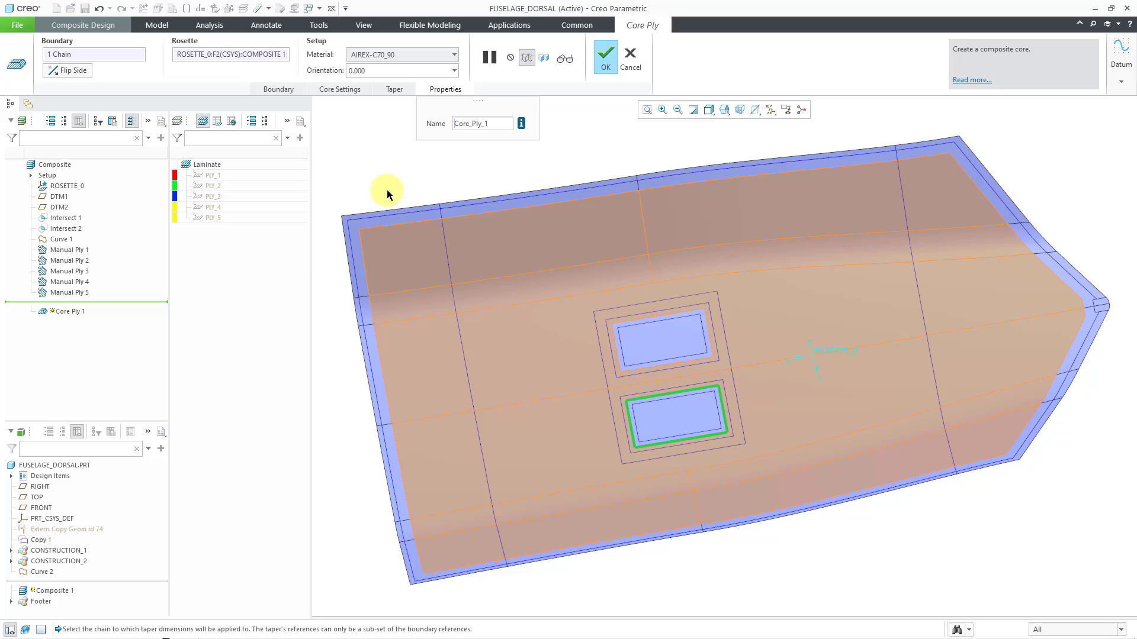
{"action": "mouse_move", "coordinate": [114, 240]}
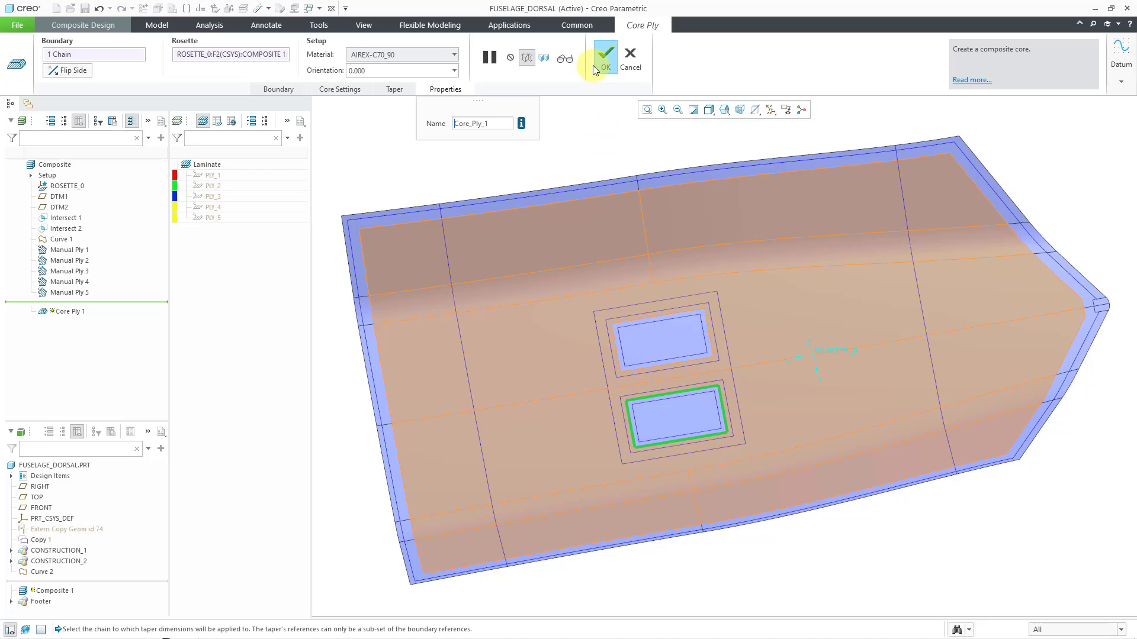
- Finish Core Ply 1 and highlight CORE_1 in the laminate tree
{"action": "left_click", "coordinate": [604, 56]}
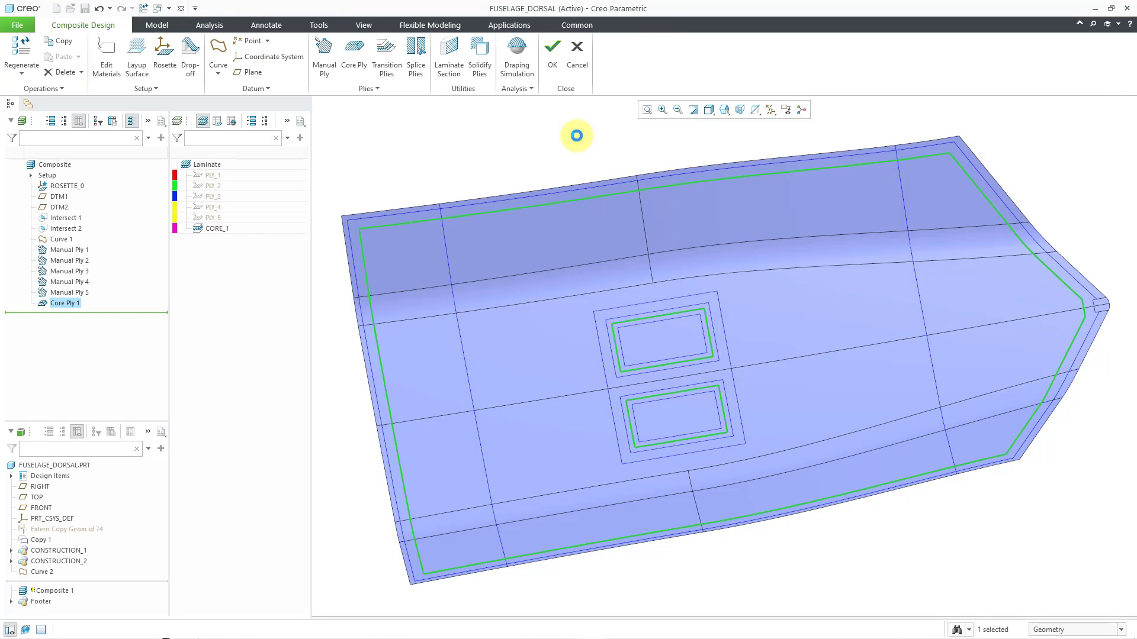
{"action": "left_click", "coordinate": [217, 229]}
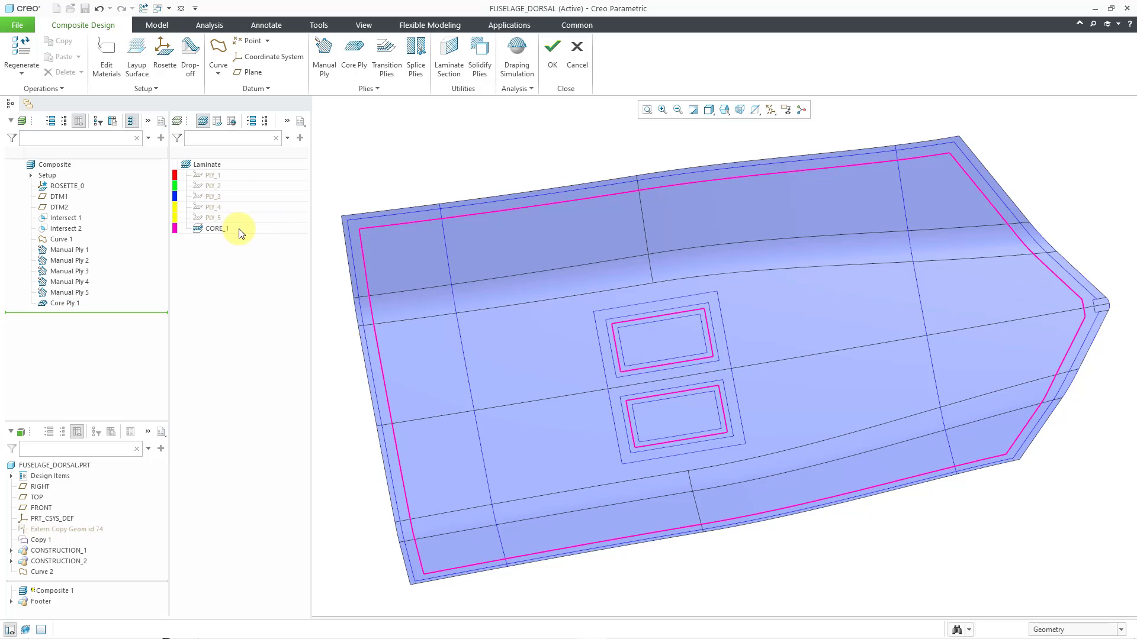
- Redisplay all five original plies alongside CORE_1 on the dorsal surface
{"action": "left_click", "coordinate": [213, 175]}
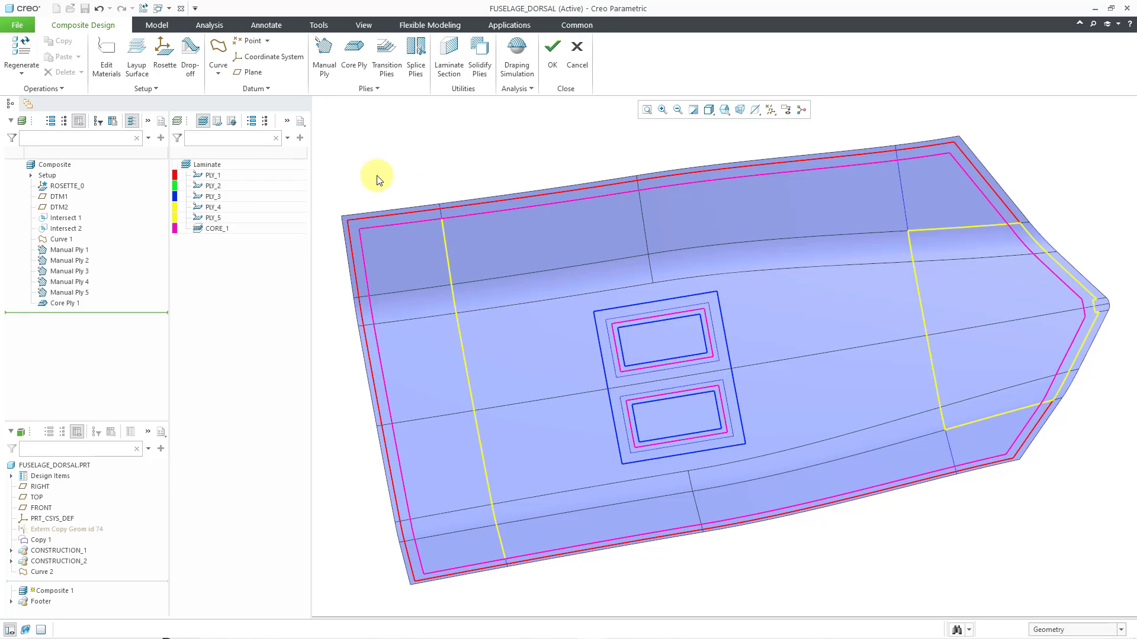
{"action": "mouse_move", "coordinate": [225, 233]}
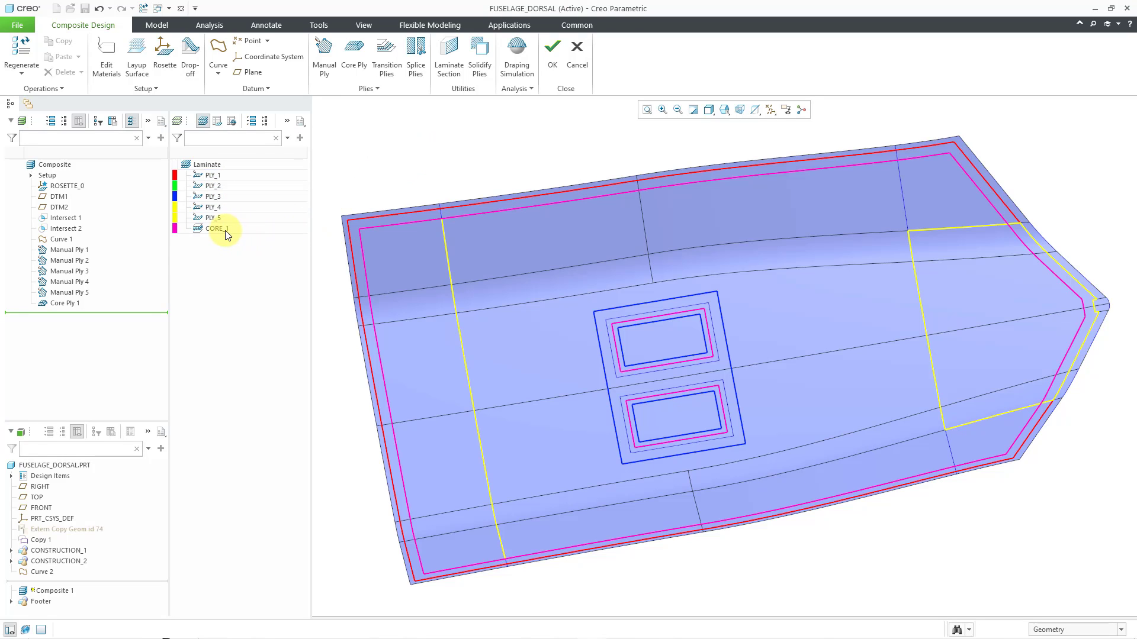
{"action": "mouse_move", "coordinate": [230, 208]}
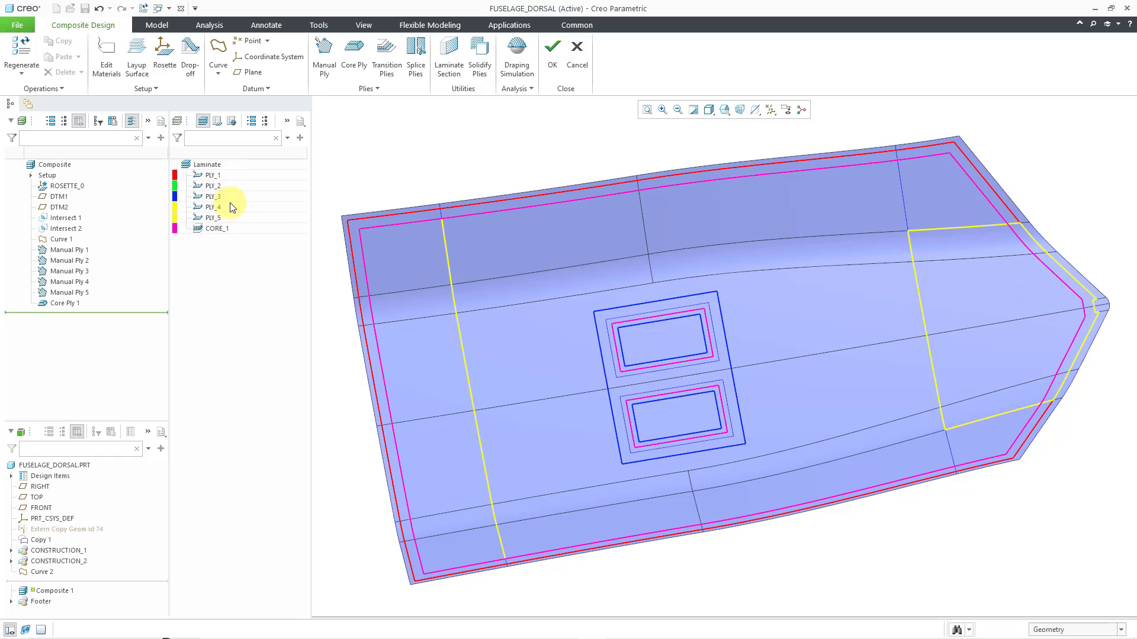
{"action": "mouse_move", "coordinate": [246, 272]}
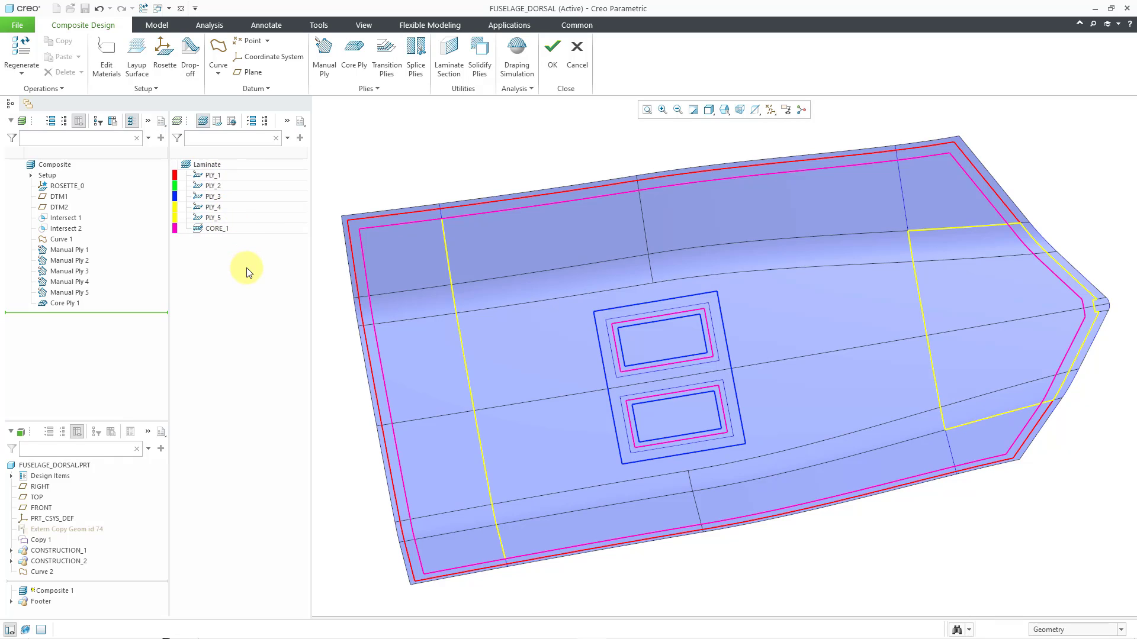
{"action": "mouse_move", "coordinate": [87, 308]}
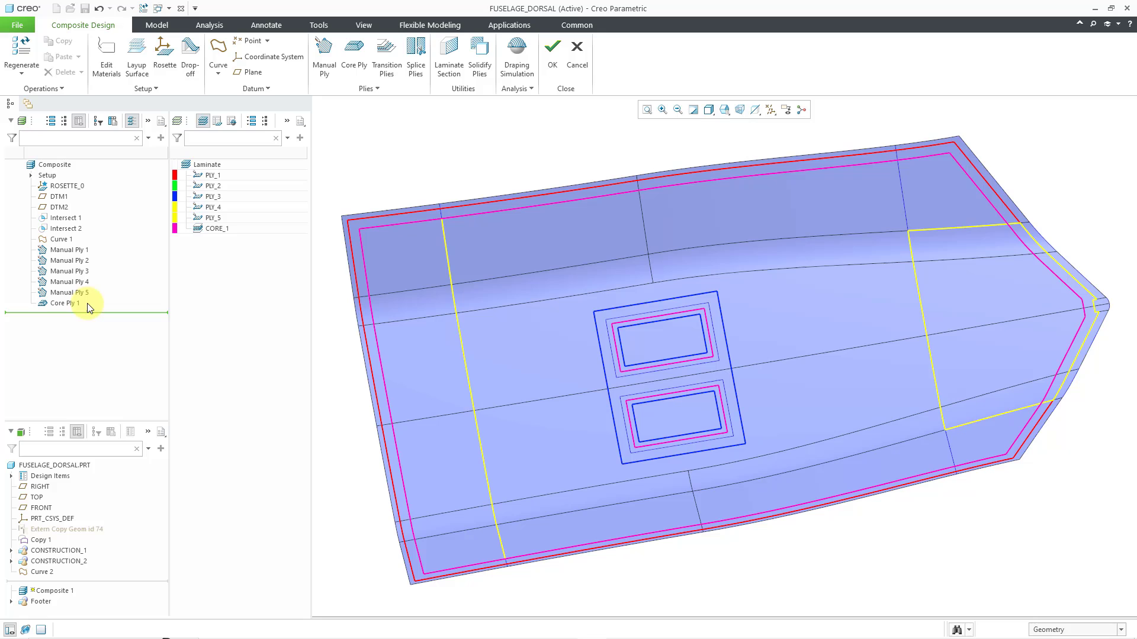
{"action": "mouse_move", "coordinate": [73, 310]}
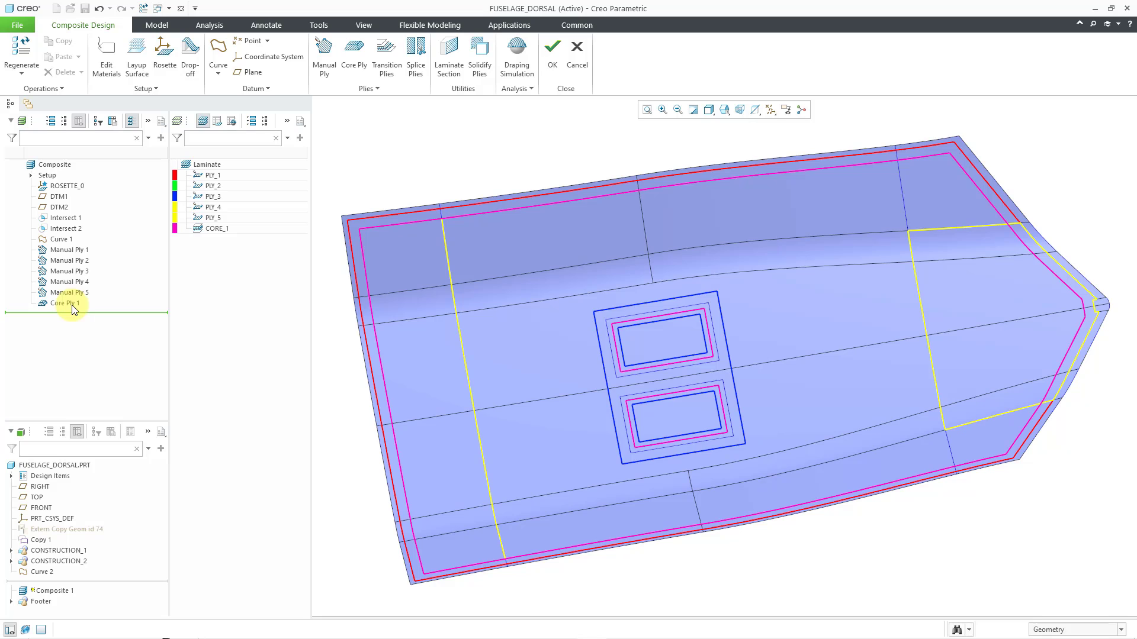
- Reorder Core Ply 1 in the model tree to sit directly below Manual Ply 1
{"action": "left_click", "coordinate": [68, 270]}
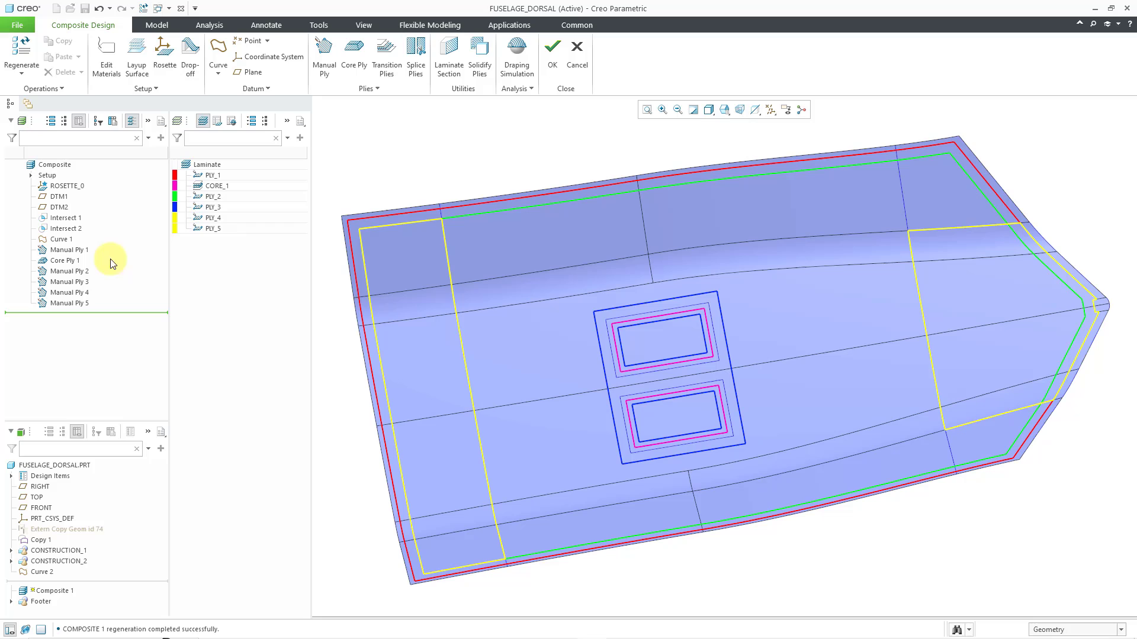
{"action": "mouse_move", "coordinate": [249, 248]}
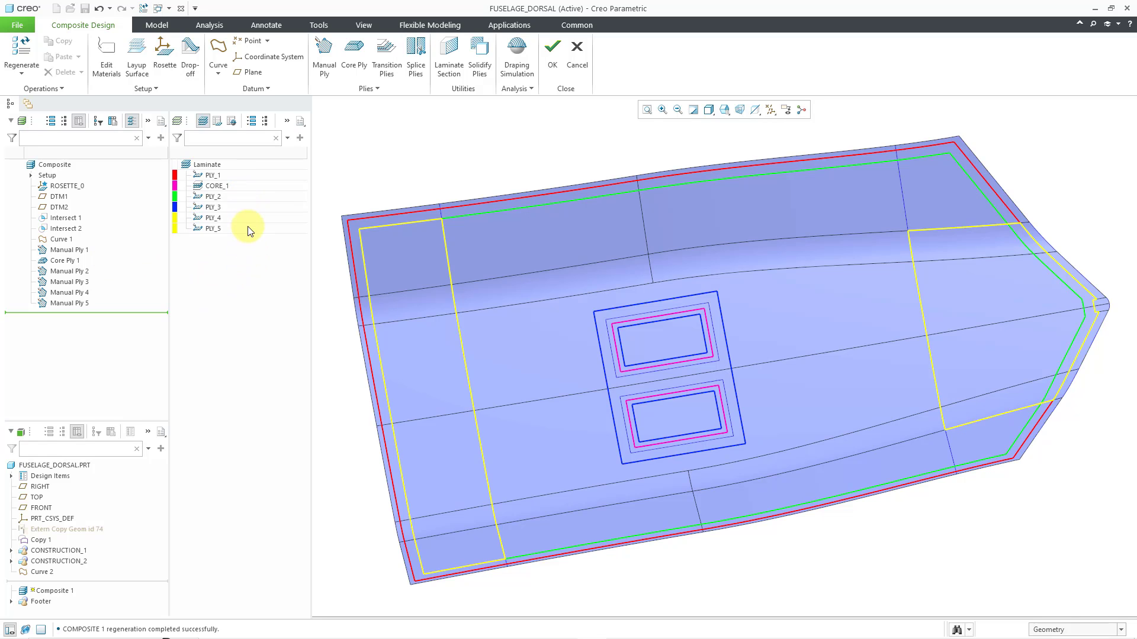
{"action": "mouse_move", "coordinate": [401, 159]}
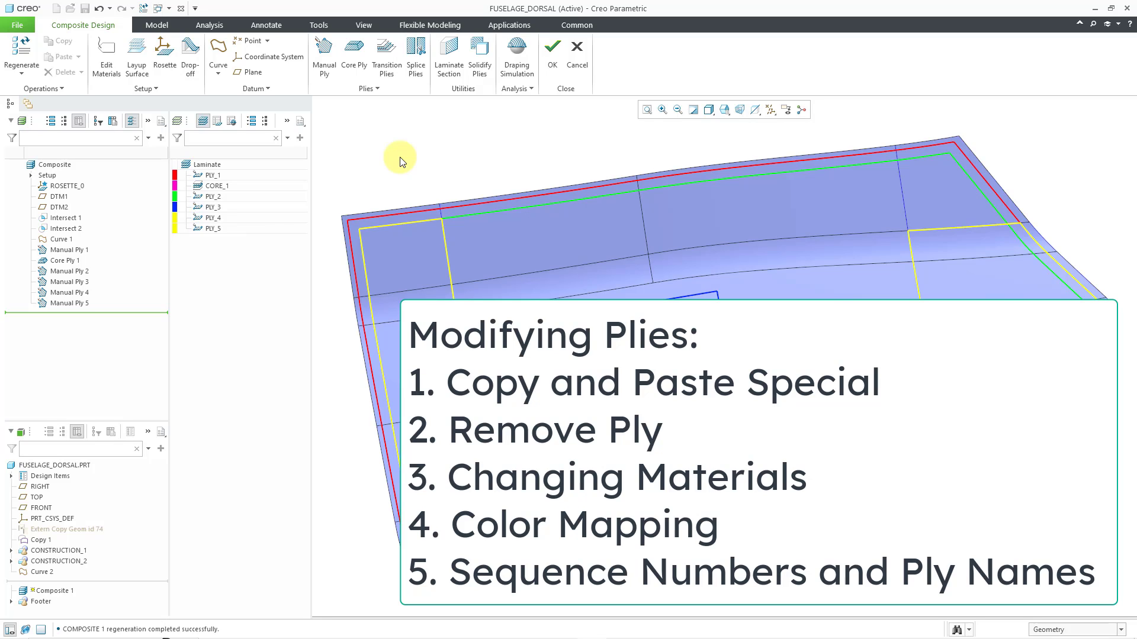
{"action": "mouse_move", "coordinate": [243, 289]}
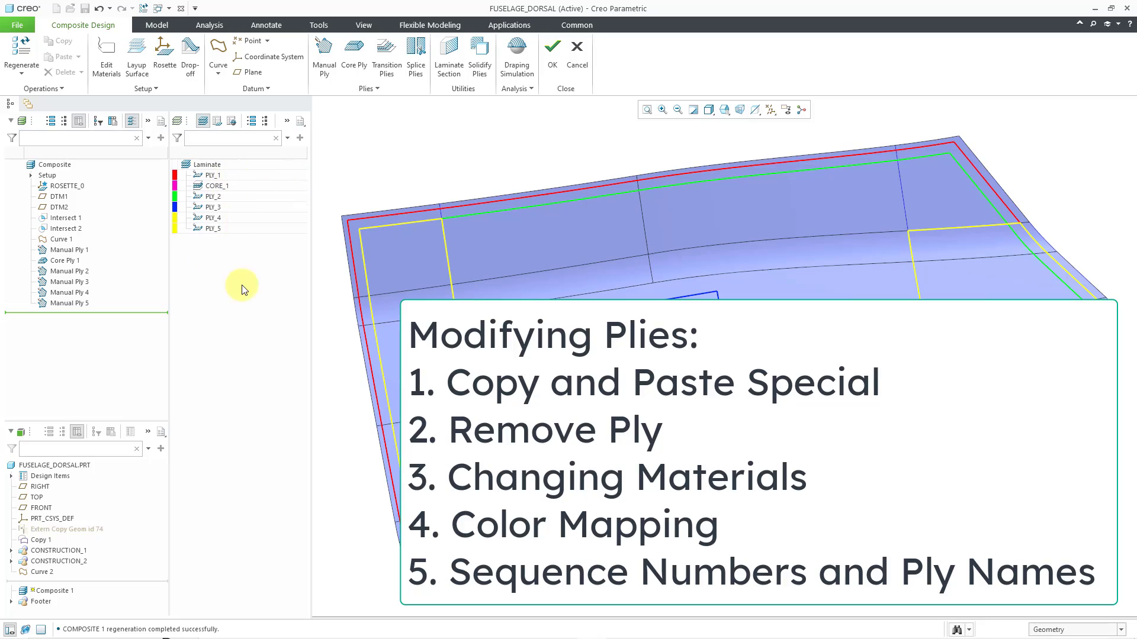